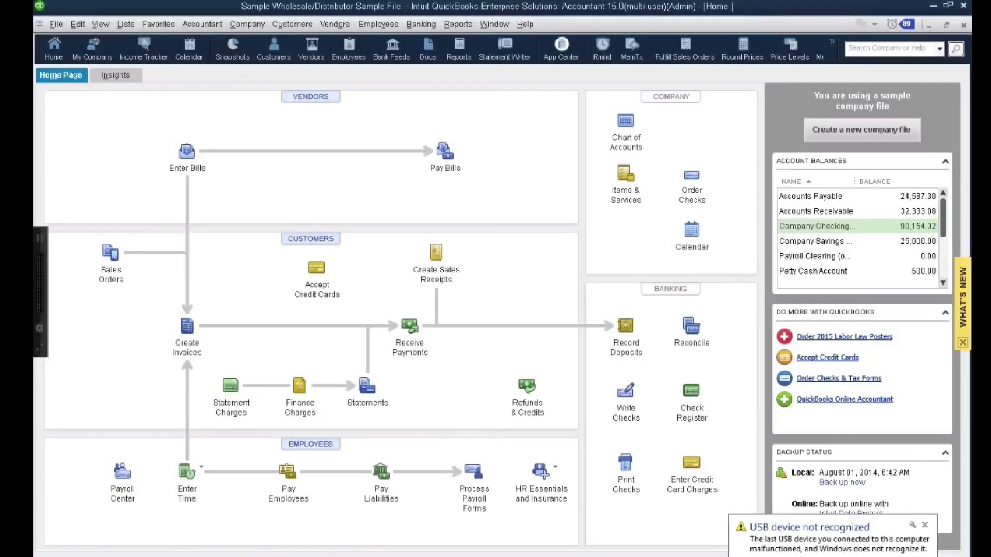
Step: Delete the reconciled 54.00 Postmaster check 5284 from the checking register, confirming the warning
left_click(924, 525)
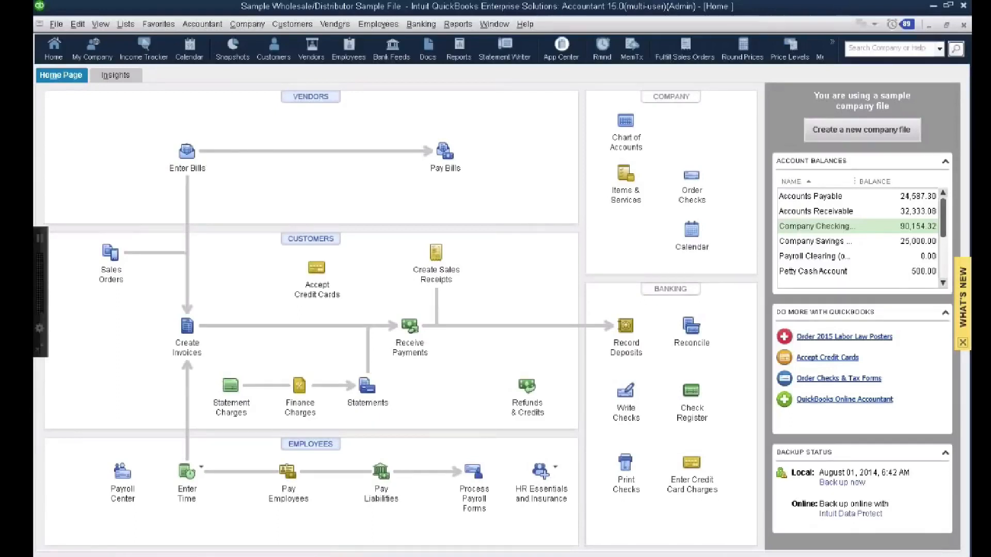
left_click(420, 24)
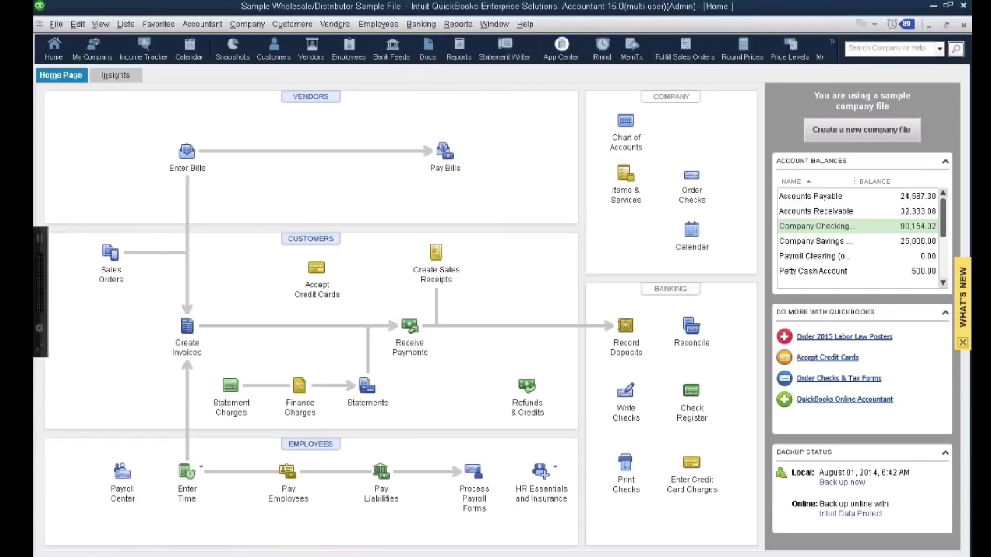
left_click(691, 328)
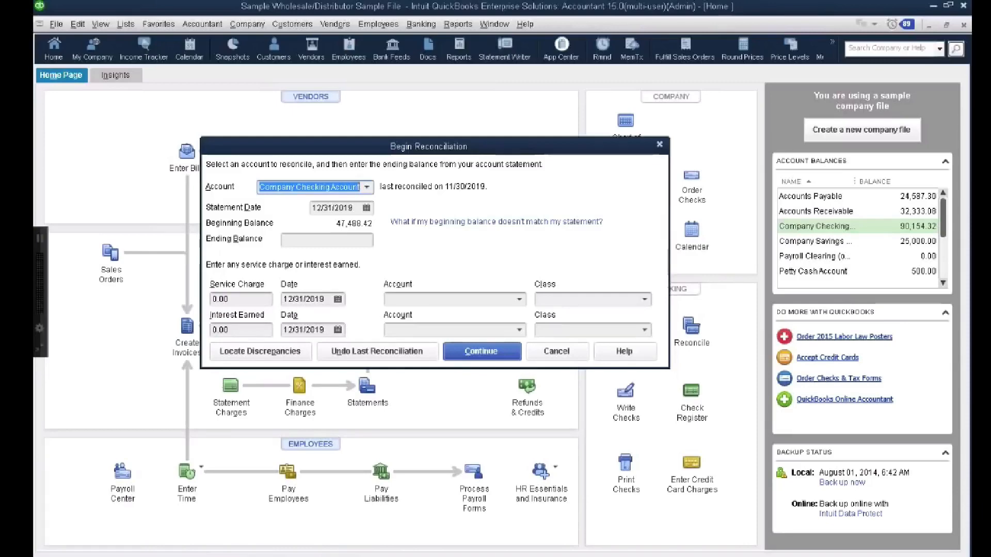
mouse_move(497, 300)
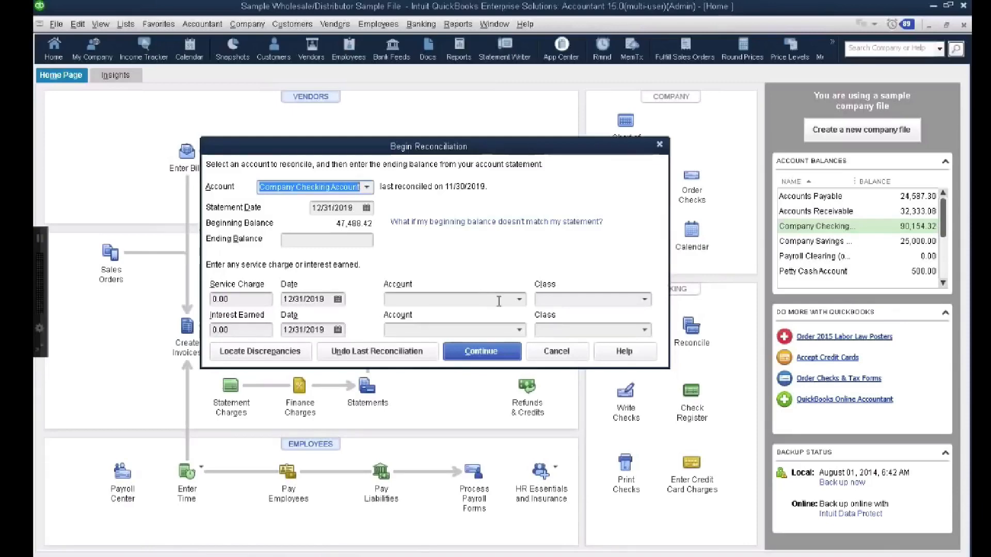
left_click(556, 351)
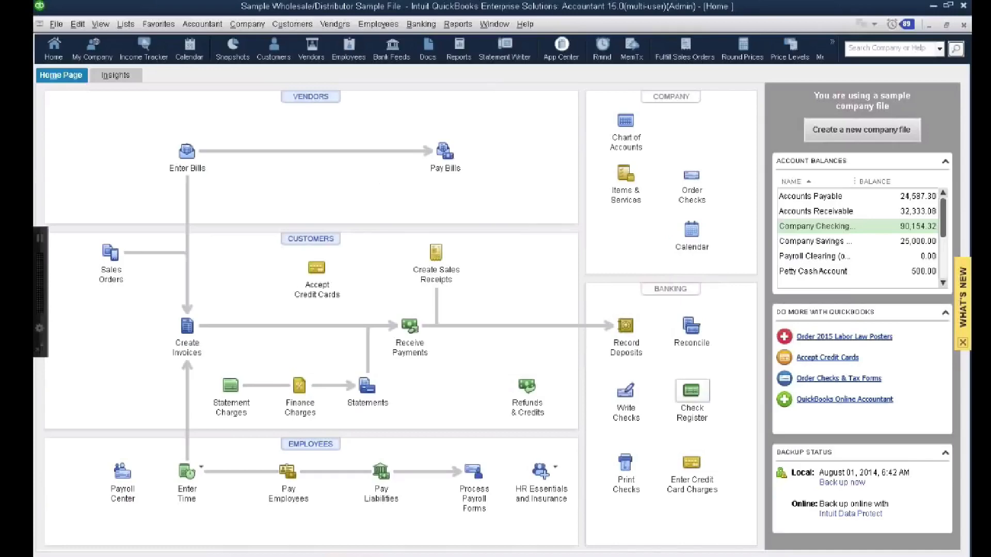
left_click(690, 390)
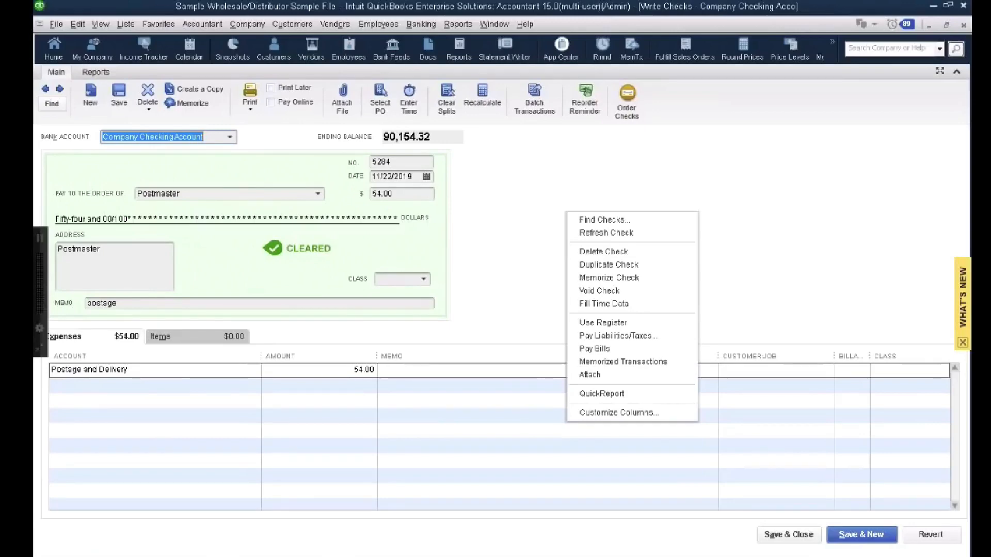
mouse_move(602, 252)
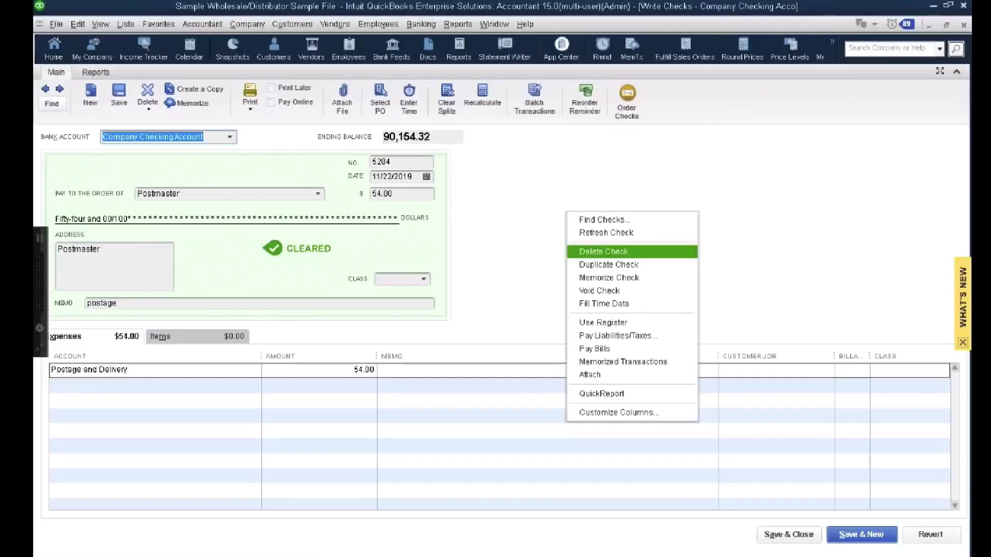
left_click(602, 251)
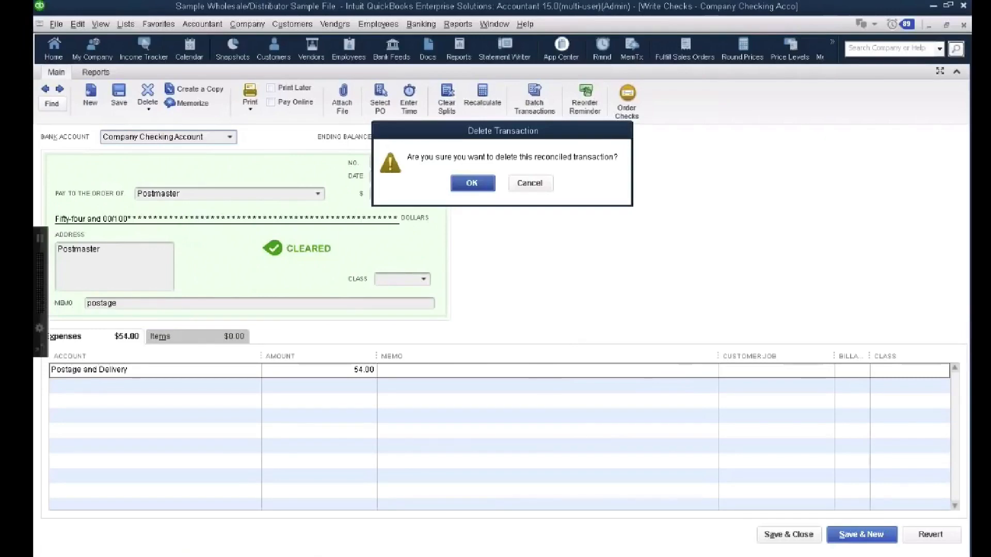
left_click(529, 183)
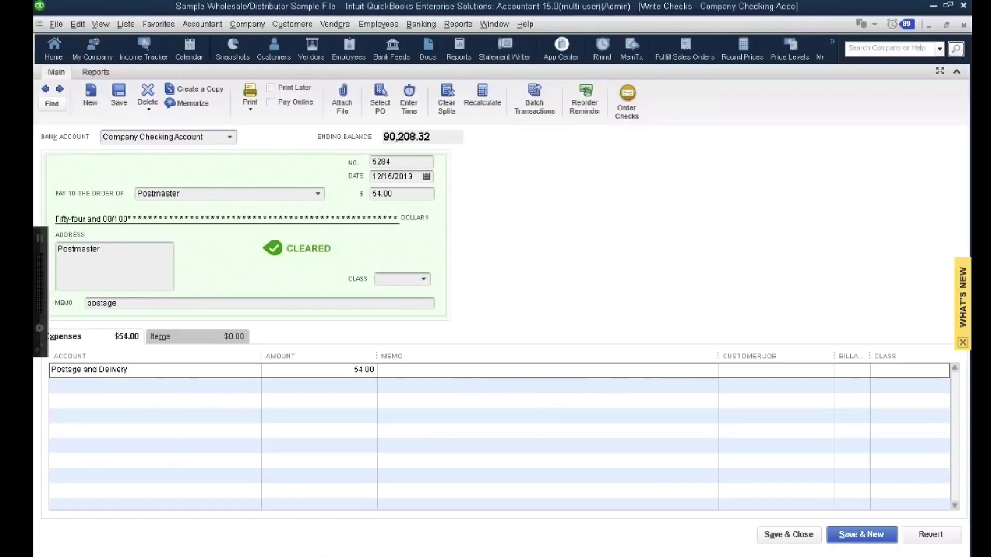
Step: Change Automobile Insurance check 5292 from 120.00 to 12.00 and save, accepting the reconciled-transaction warning
left_click(90, 98)
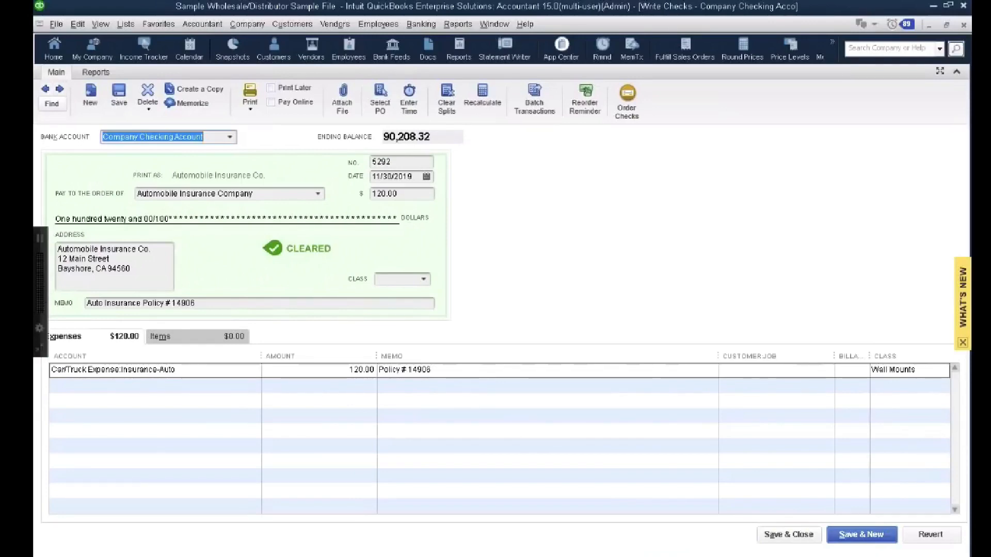
left_click(401, 194)
type("12")
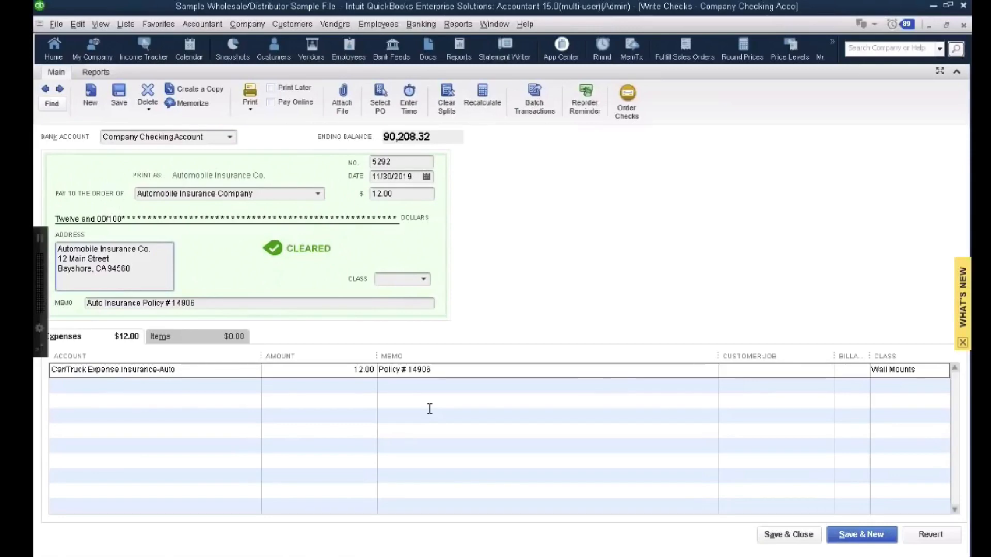
left_click(133, 268)
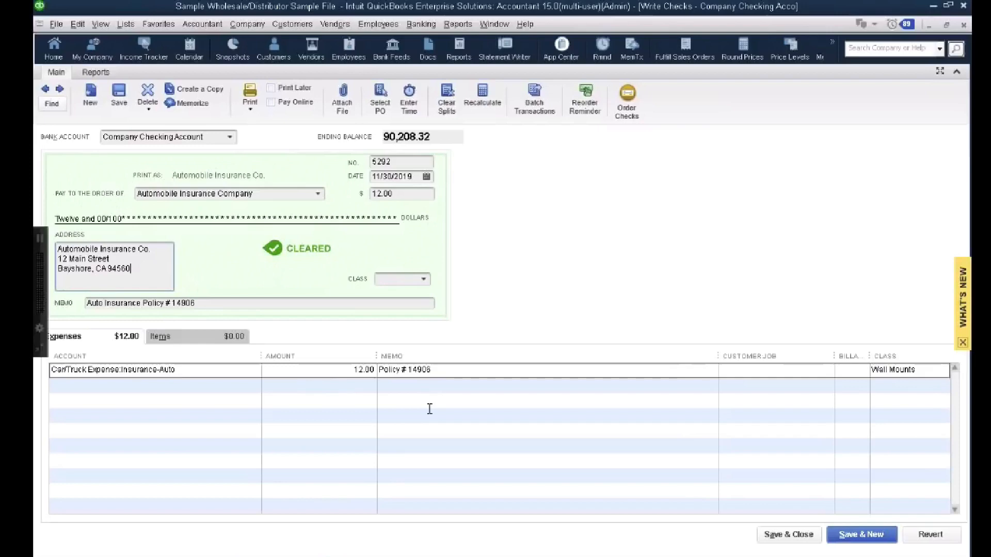
left_click(402, 193)
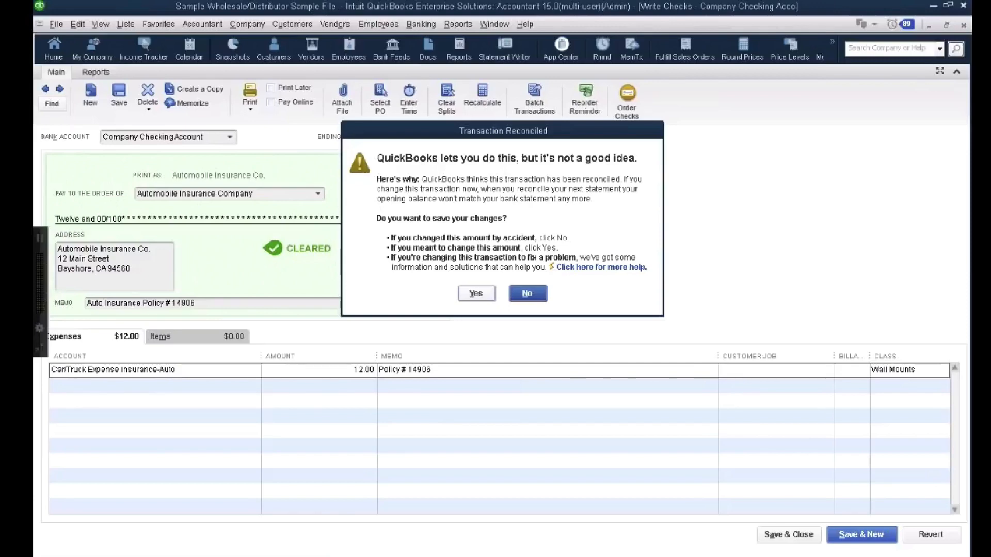
left_click(475, 293)
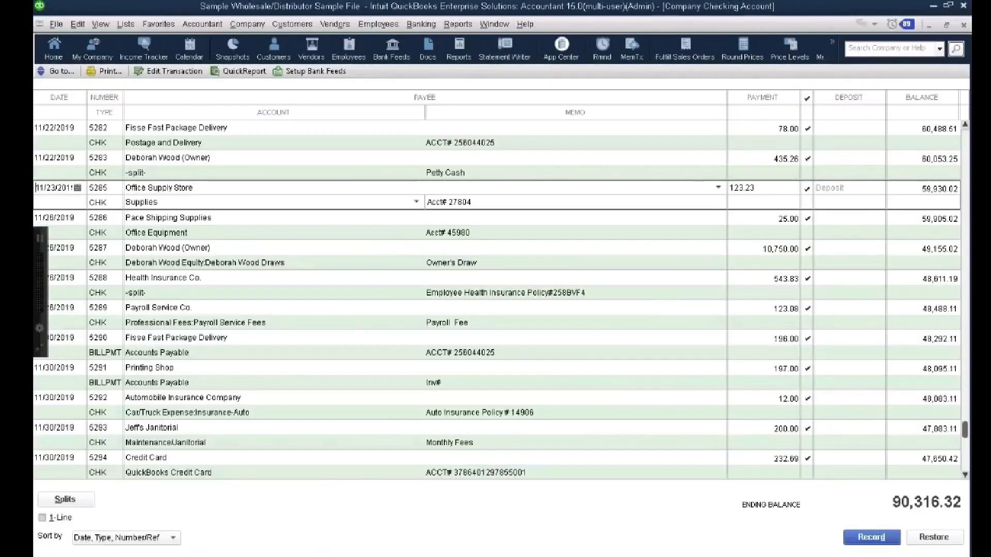
Step: Unclear Office Supply Store check 5285 for 123.23 in the register and save the change
scroll("up", 3)
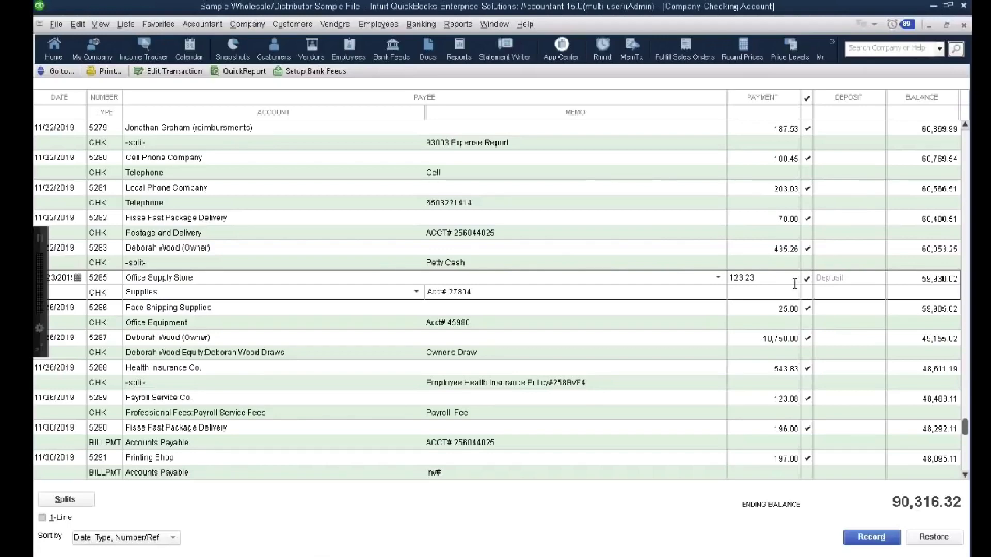
left_click(807, 278)
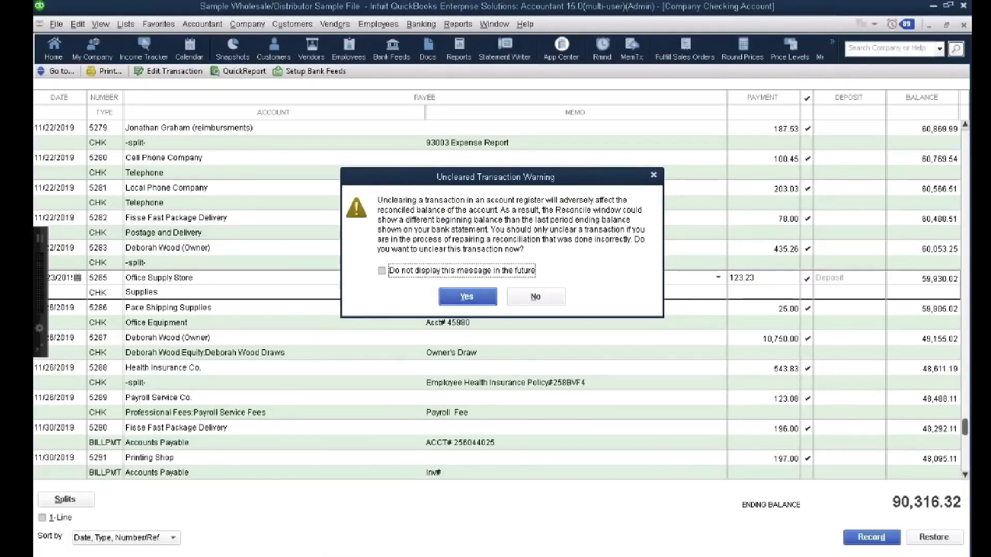
left_click(466, 296)
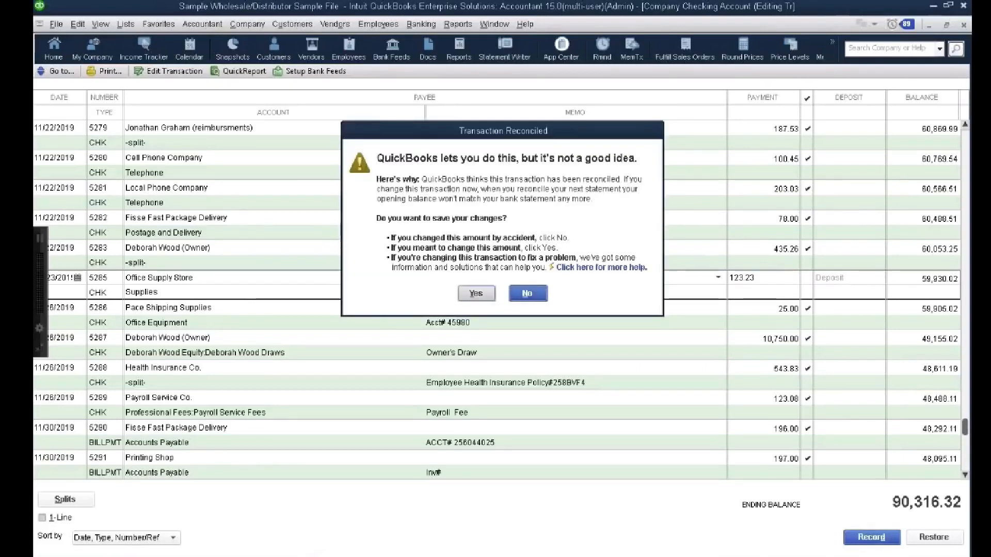
left_click(474, 292)
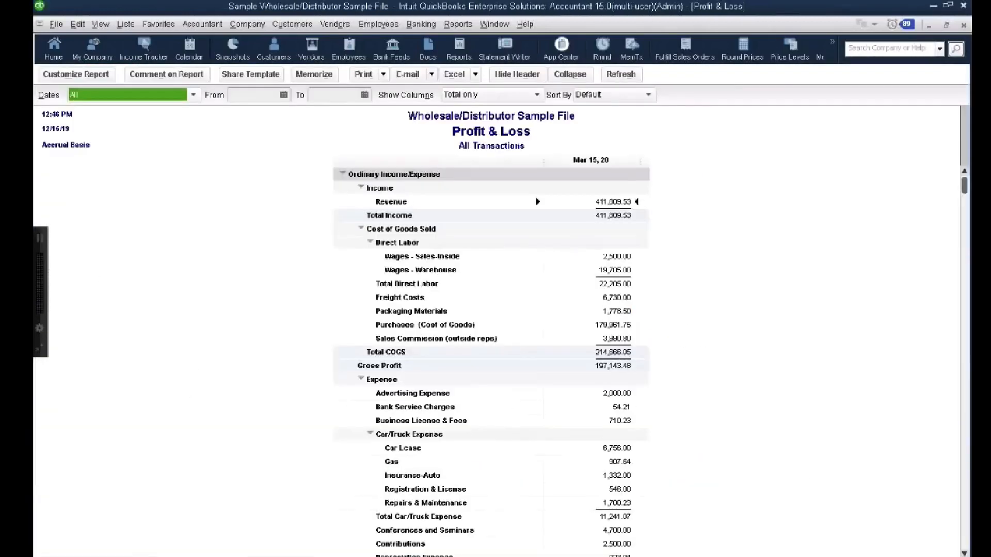
Step: Close the Profit & Loss report and open the Reconciliation Discrepancy report for Company Checking
left_click(416, 24)
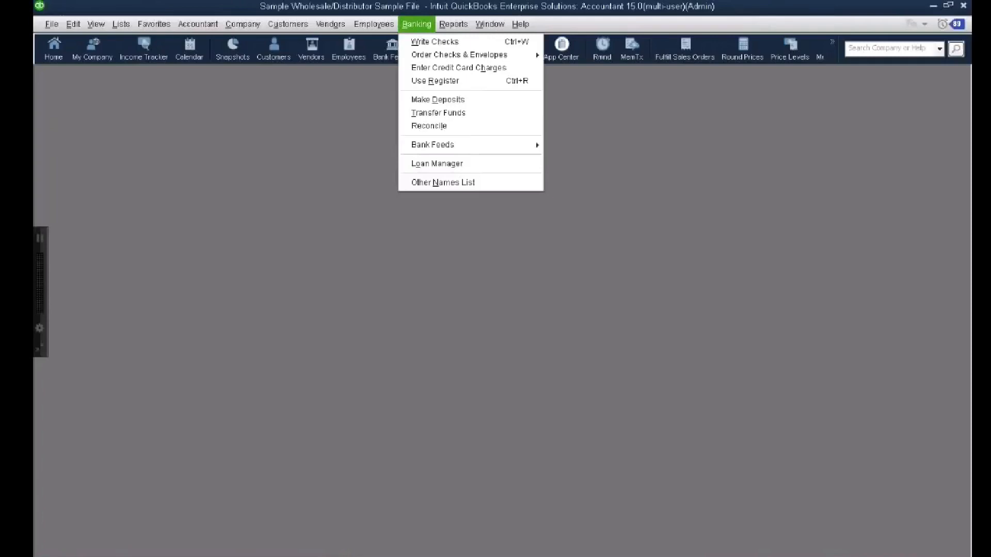
left_click(428, 125)
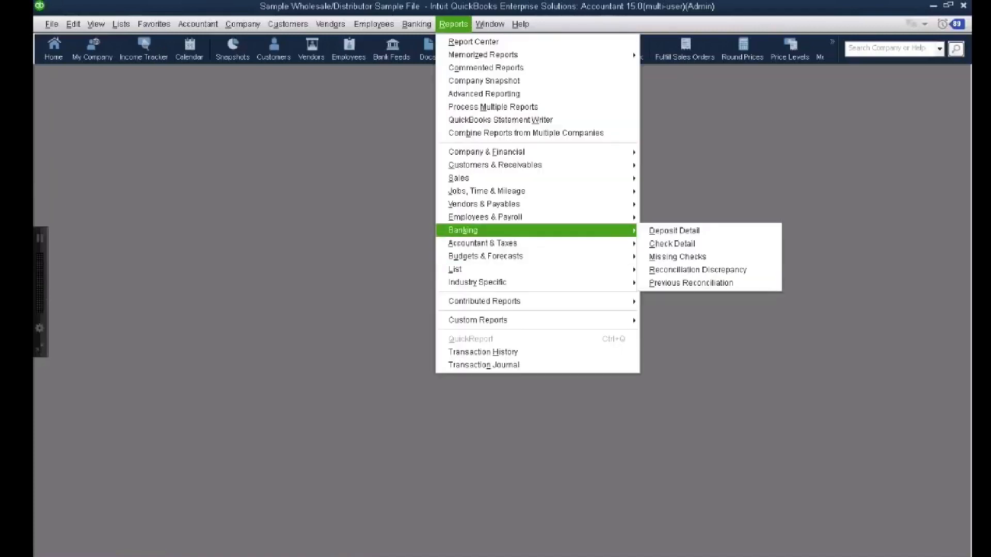
mouse_move(690, 282)
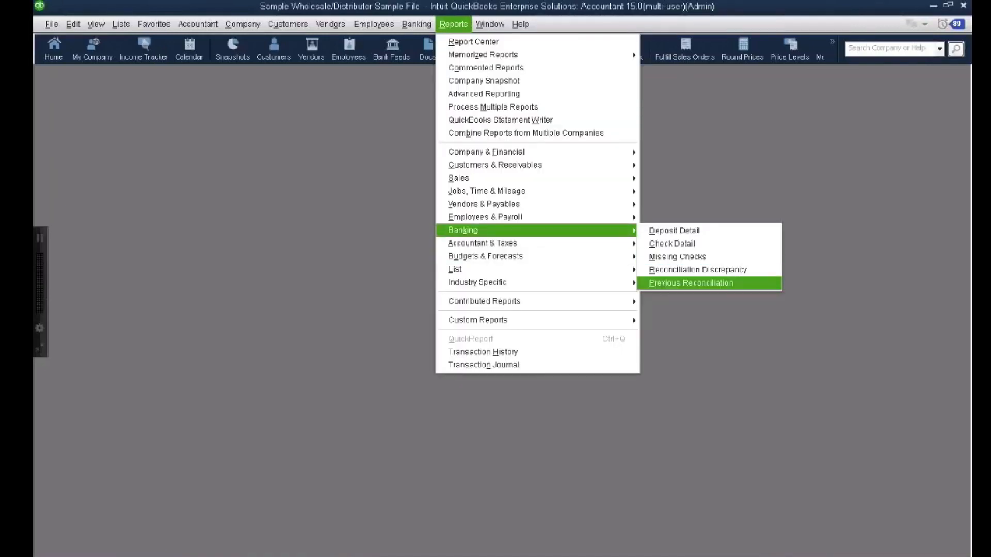
mouse_move(697, 270)
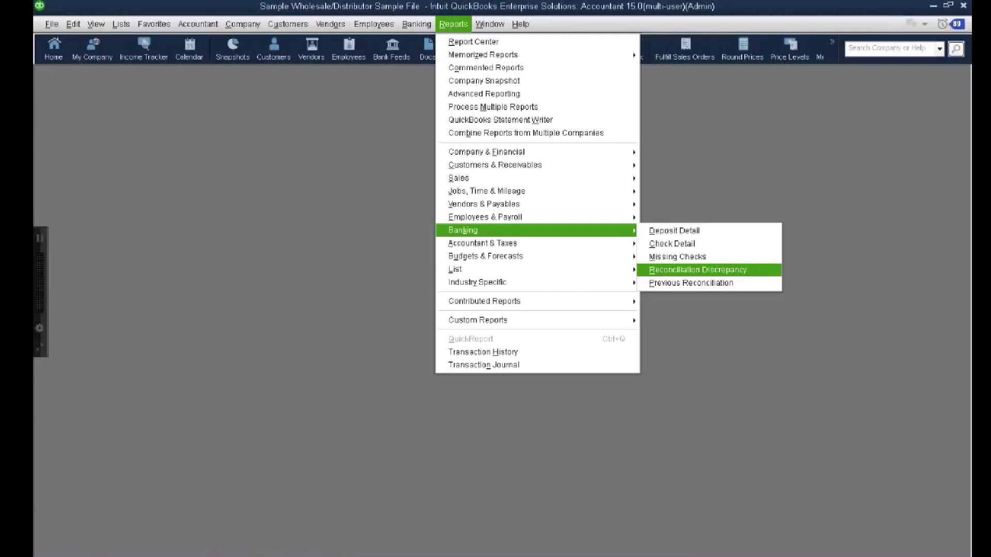
left_click(697, 269)
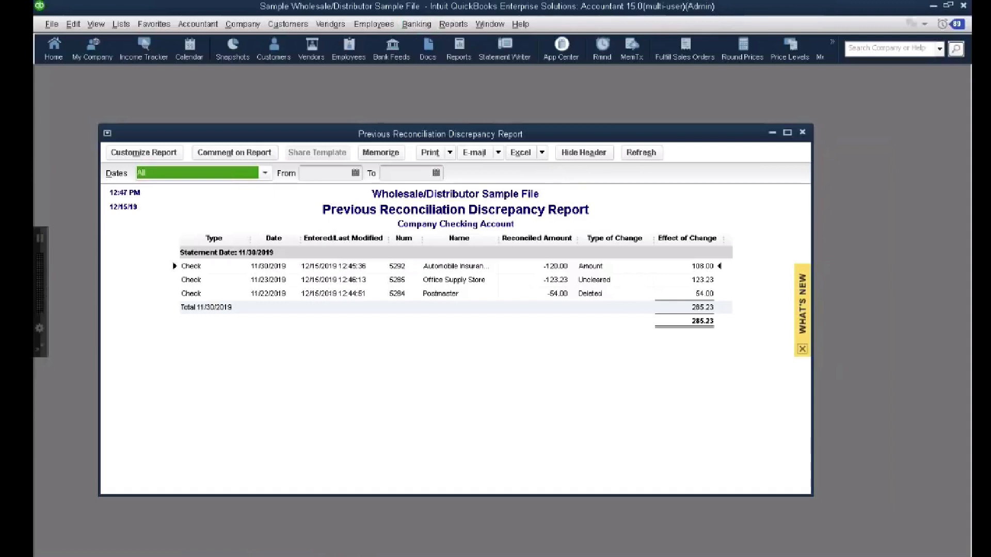
Step: Open Begin Reconciliation for Company Checking, last reconciled 11/30/2019, and review its fields
left_click(416, 24)
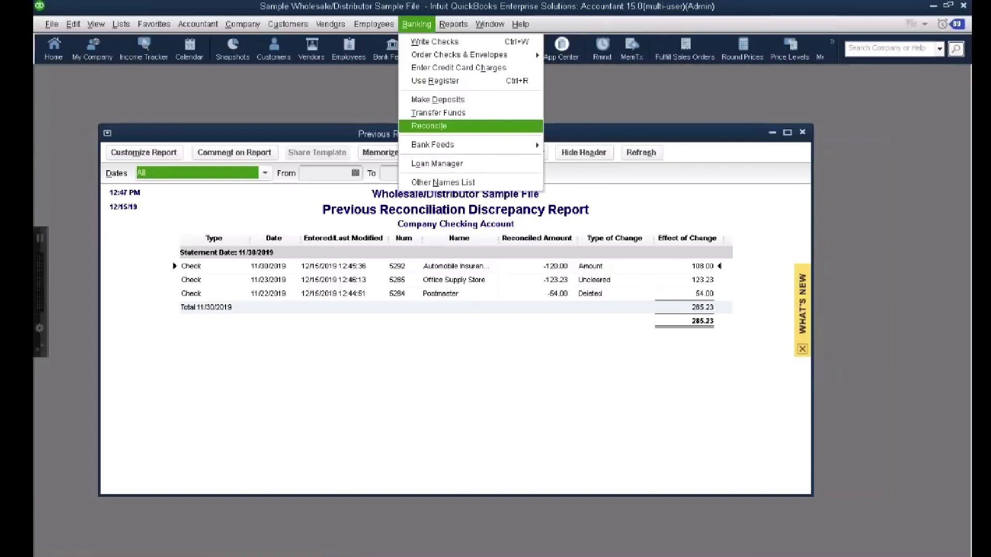
left_click(429, 126)
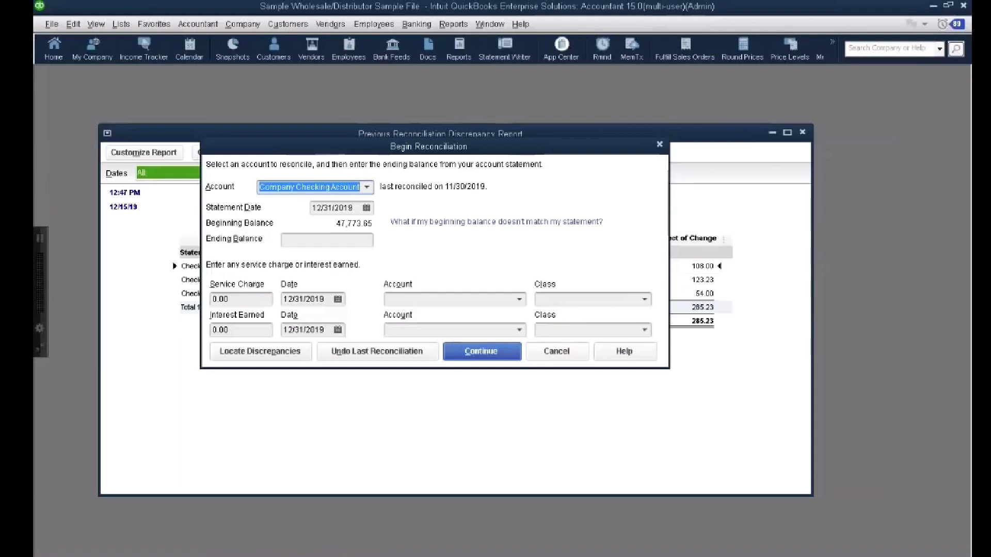
left_click(327, 239)
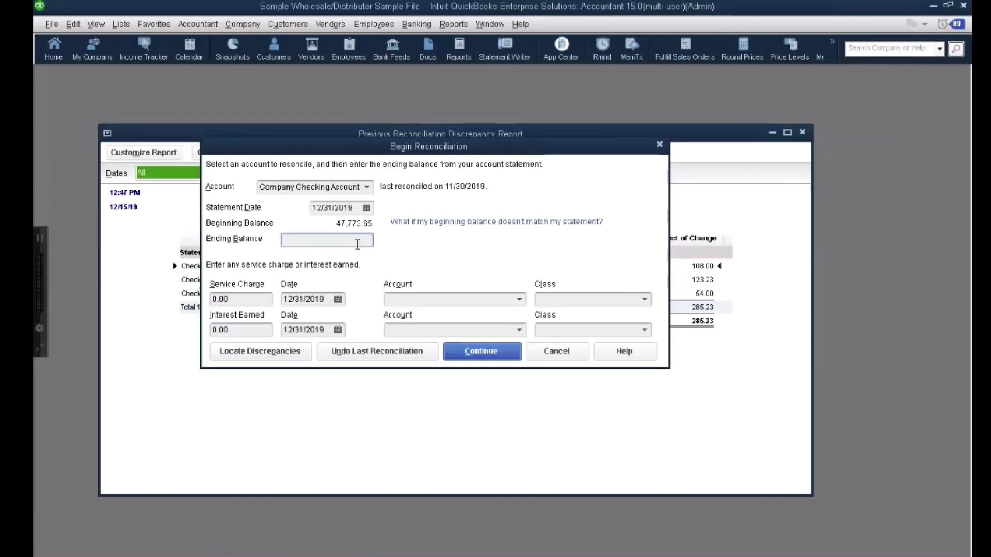
left_click(555, 351)
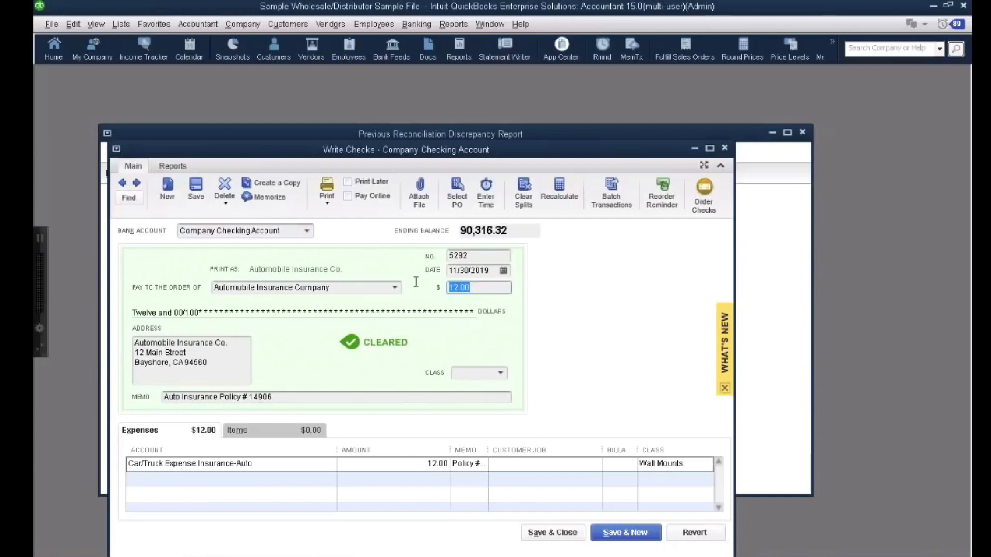
Step: Restore check 5292's amount to 120.00 and record the change
type("120")
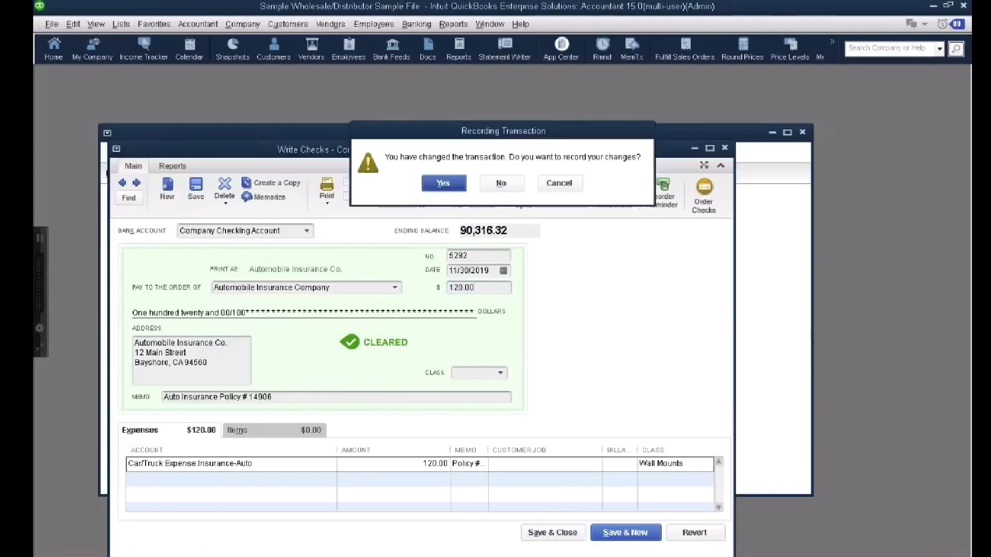
left_click(501, 183)
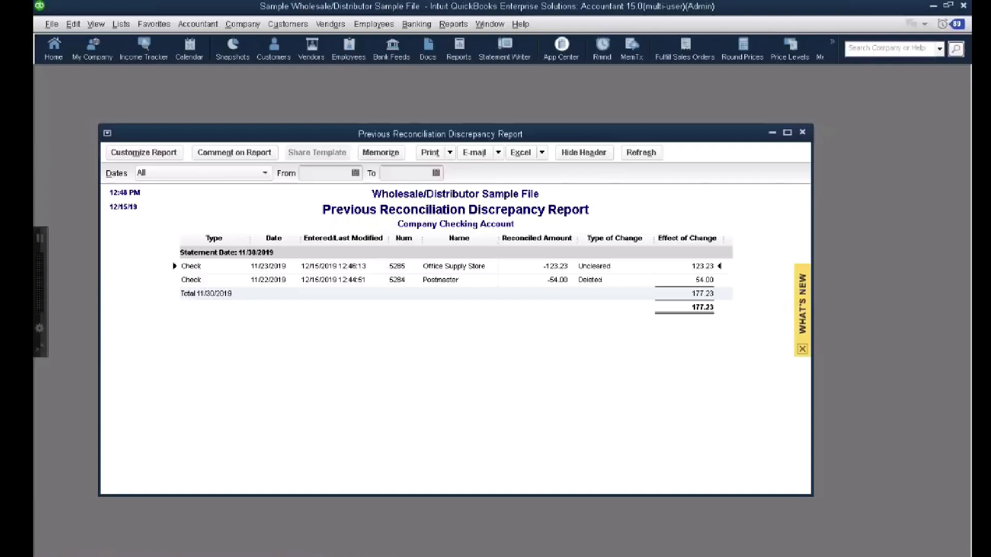
Step: Re-clear Office Supply Store check 5285 in the register and record it
double_click(453, 266)
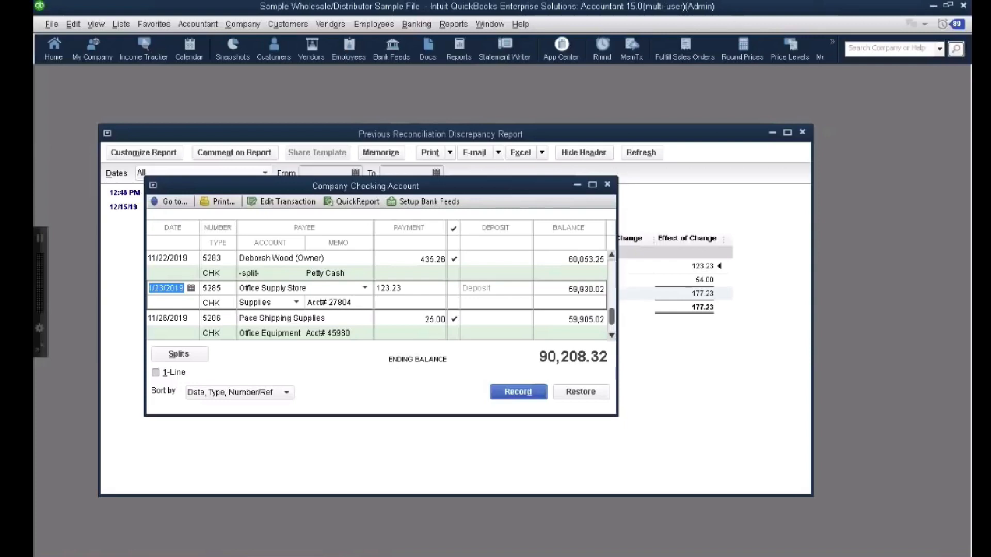
left_click(453, 288)
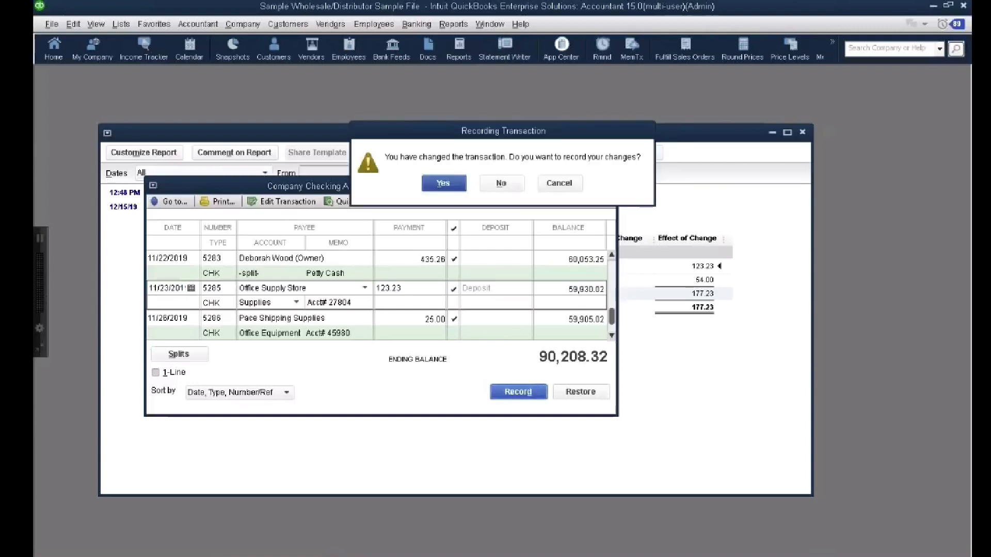
left_click(442, 182)
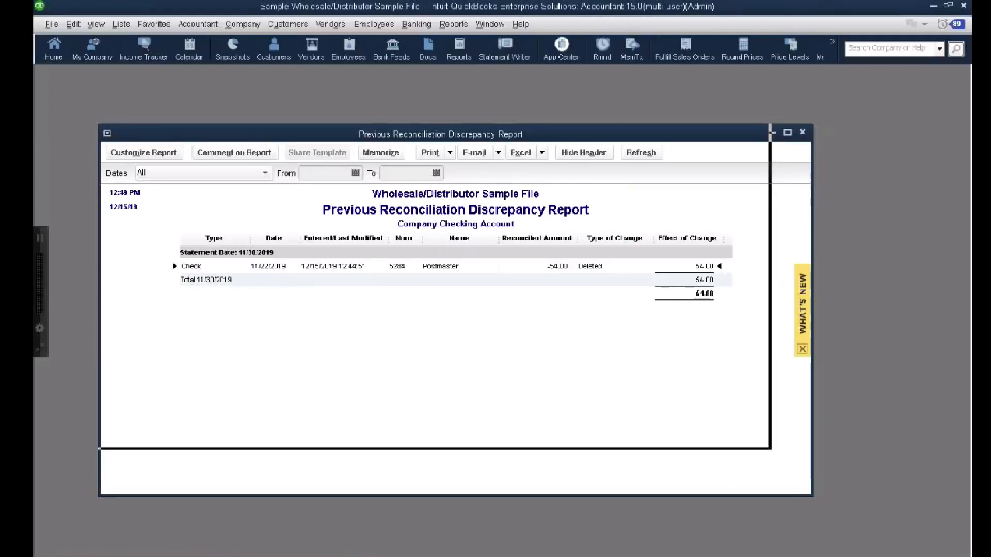
Step: Open the Voided/Deleted Transactions Detail report and tile the report windows vertically
left_click(453, 24)
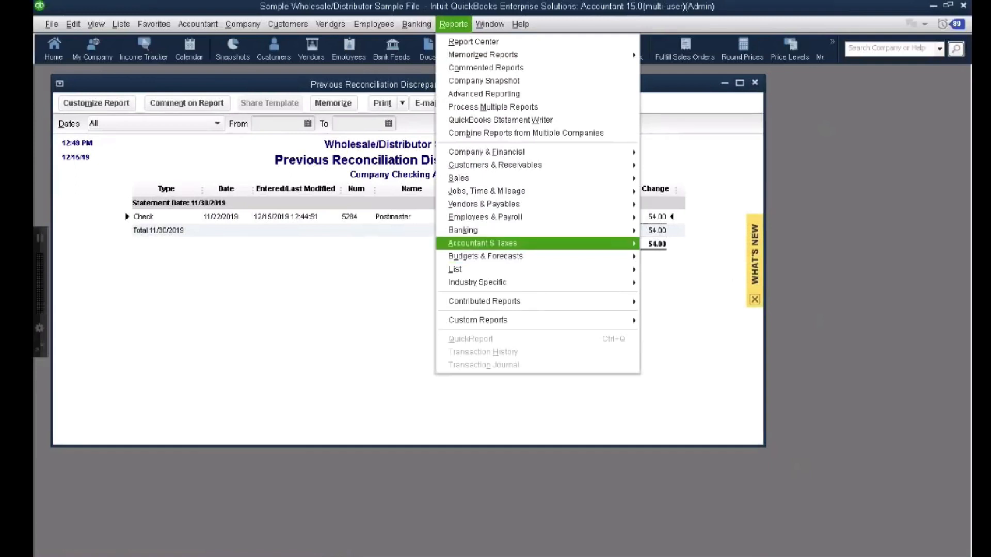
mouse_move(481, 242)
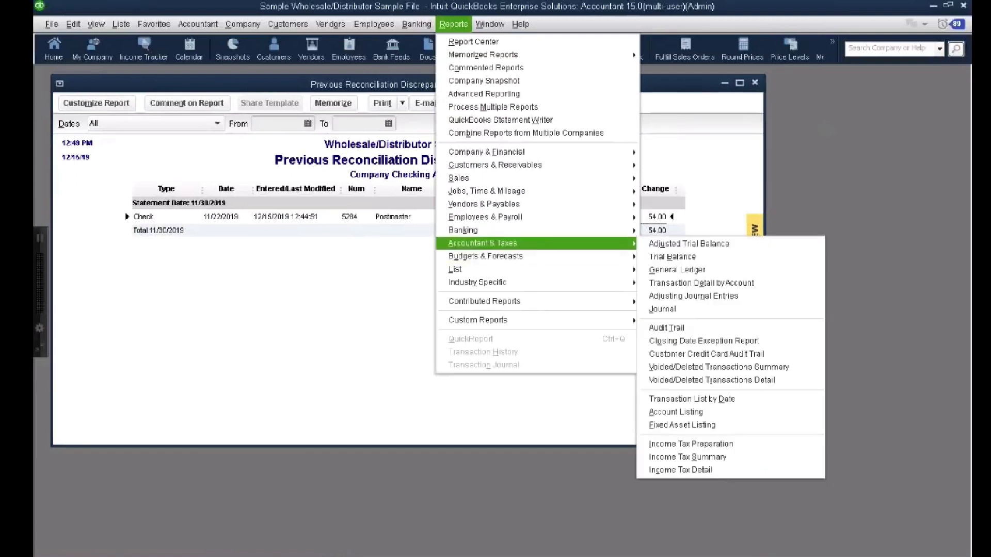
mouse_move(705, 380)
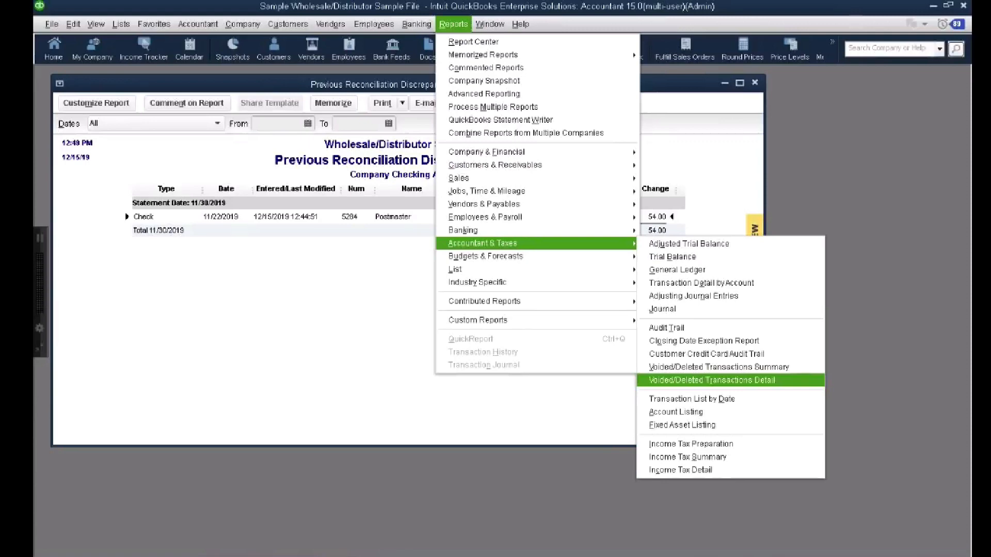
left_click(711, 380)
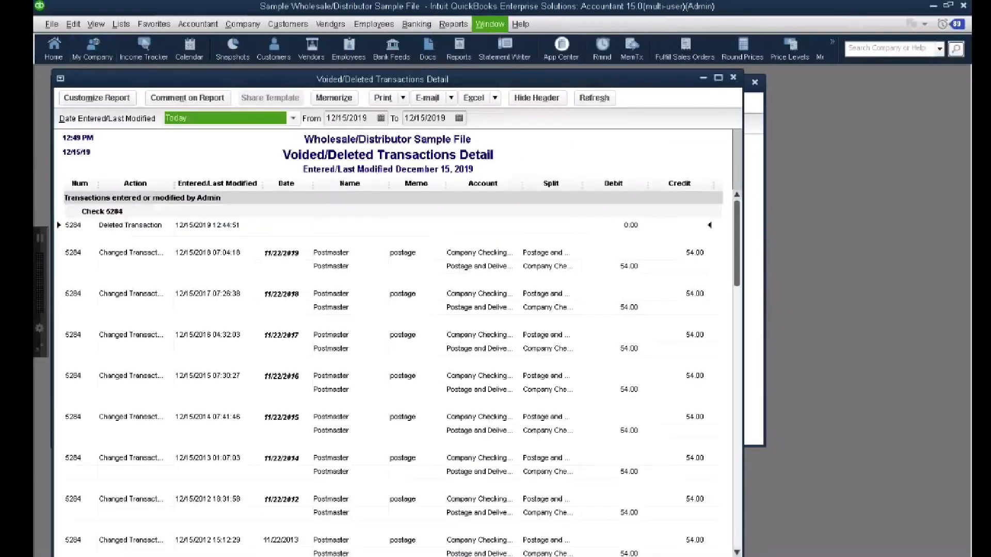
left_click(489, 24)
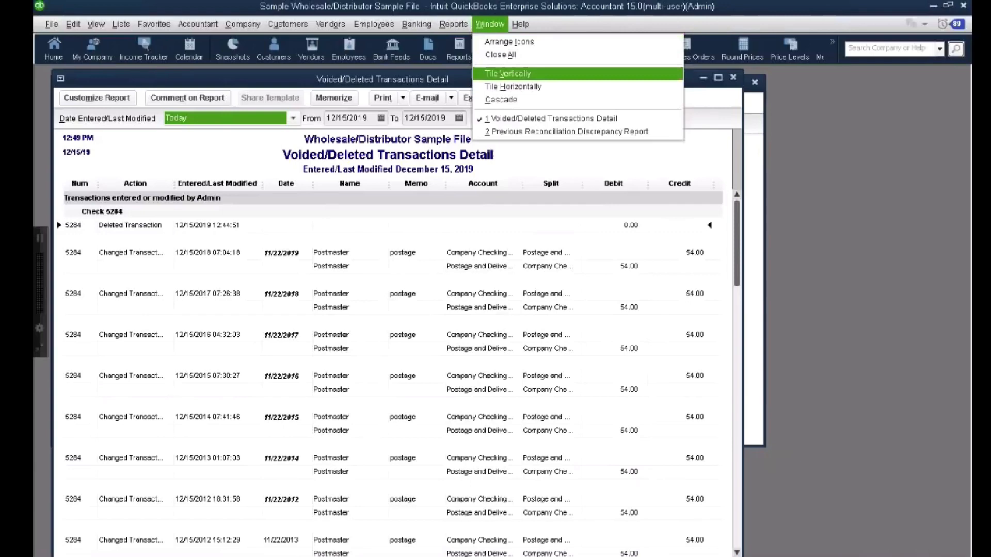
left_click(512, 87)
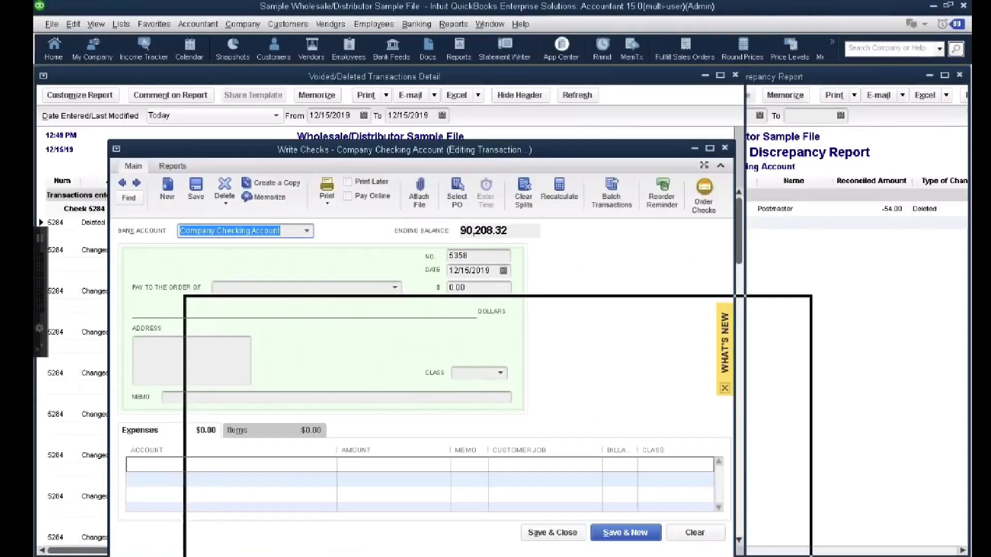
Step: Recreate check 5284 to Postmaster for 54.00, dated 11/22/2019, and save it
left_click_drag(404, 150, 481, 307)
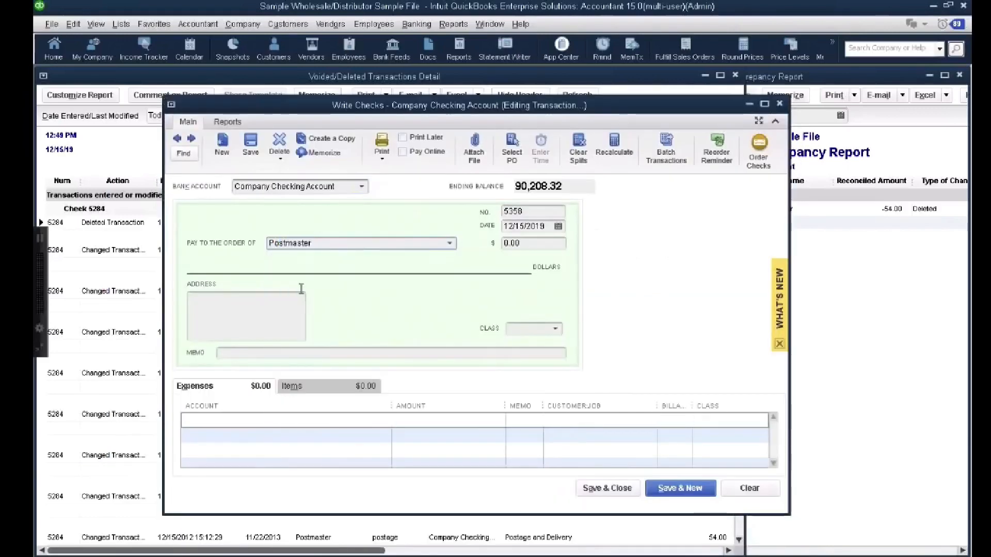
type("54.00")
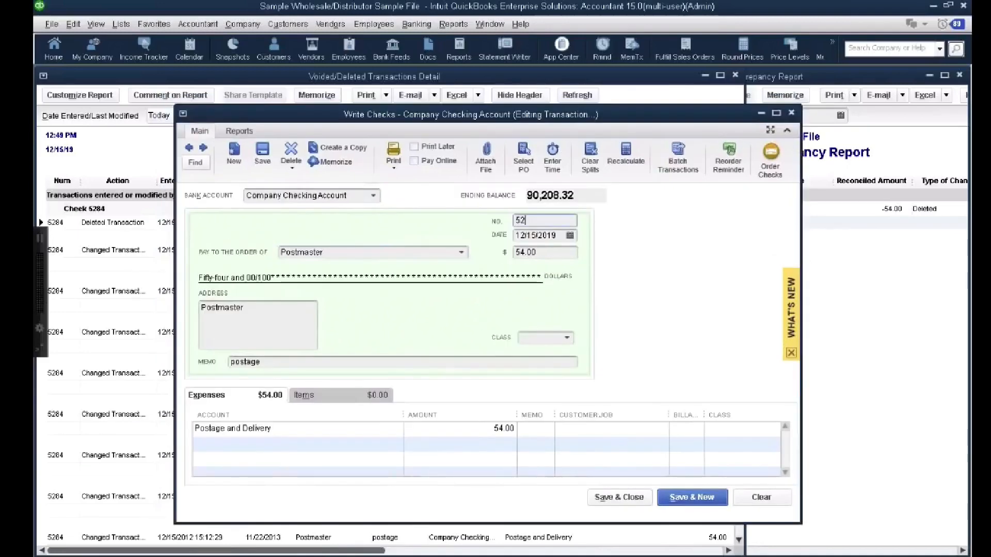
type("5284")
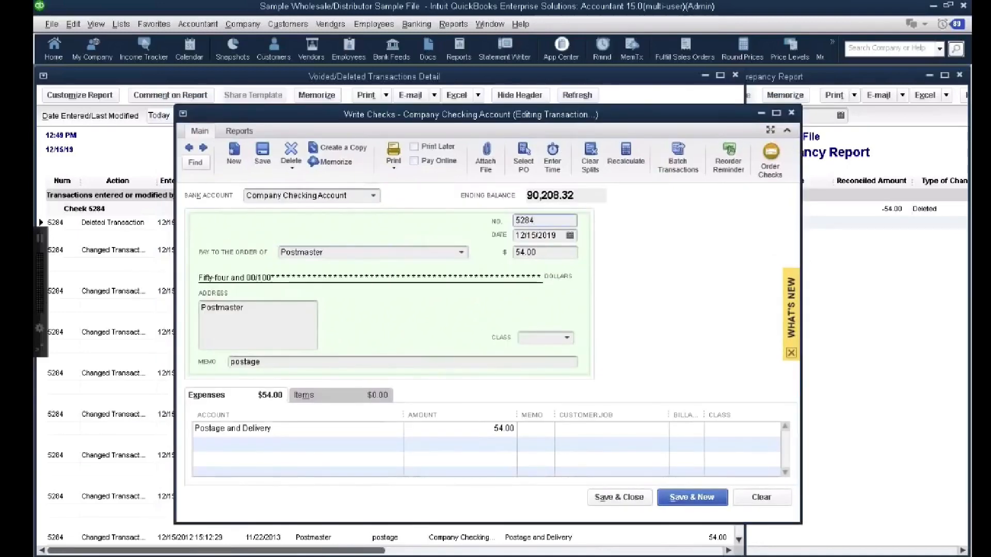
left_click(541, 235)
type("1/22")
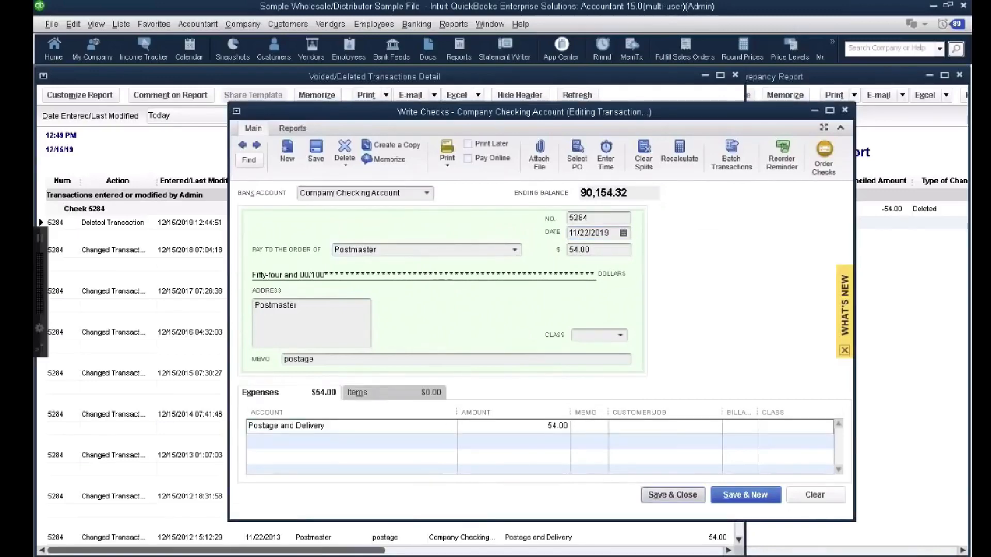
left_click(672, 495)
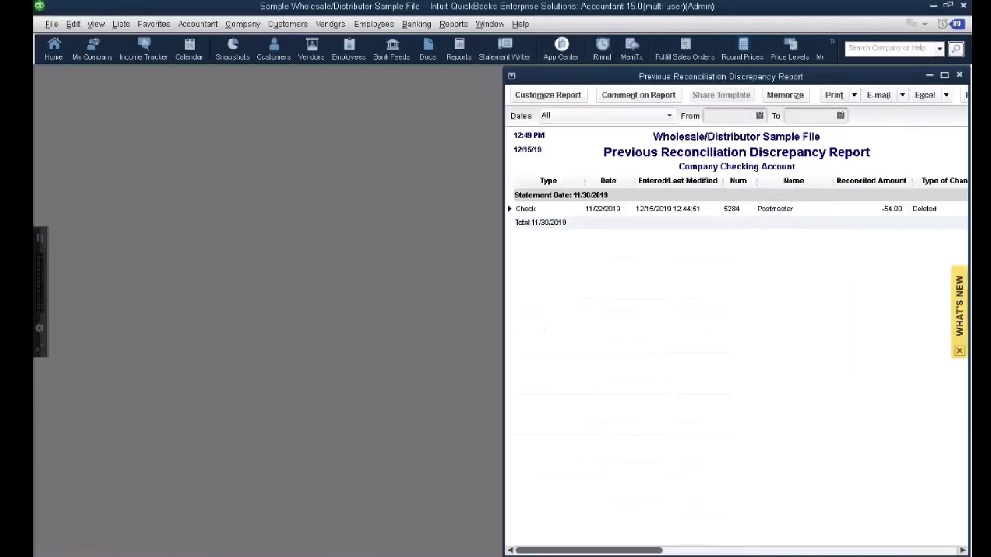
Step: Try drilling into the deleted Postmaster check 5284 and dismiss the QuickZoom warning
left_click(943, 74)
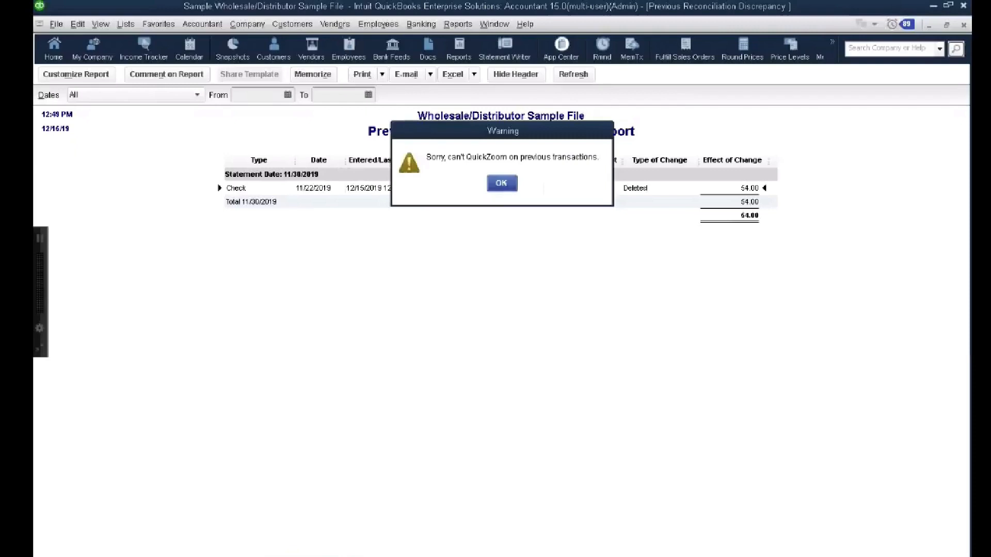
left_click(501, 182)
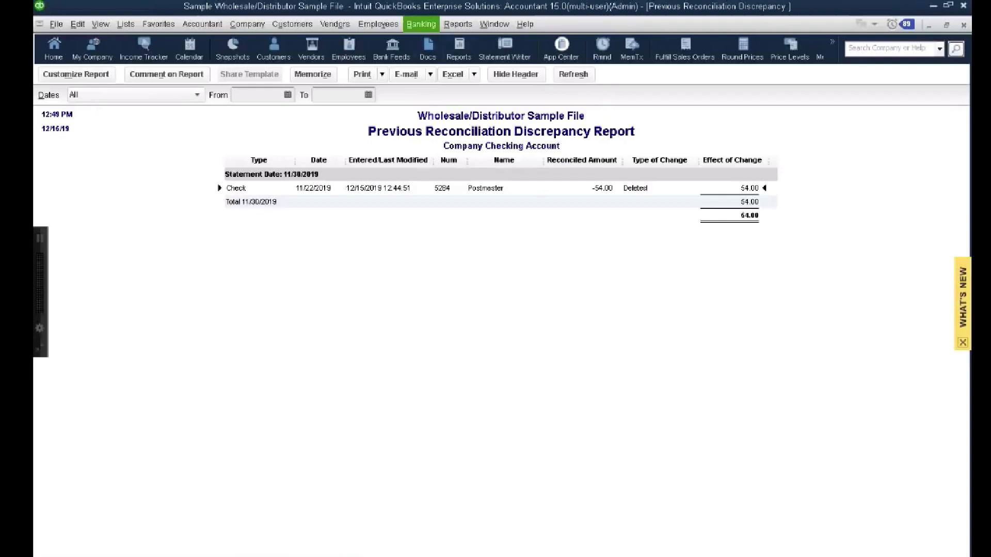
Step: Reconcile Company Checking for 11/30/2019 with ending balance 47,488.42 and continue to the transactions
left_click(420, 24)
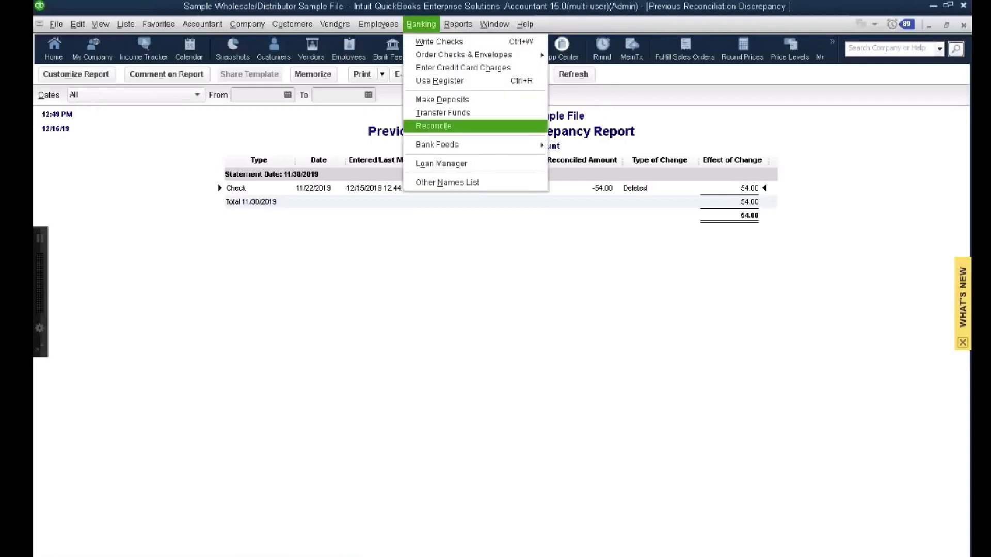
left_click(432, 126)
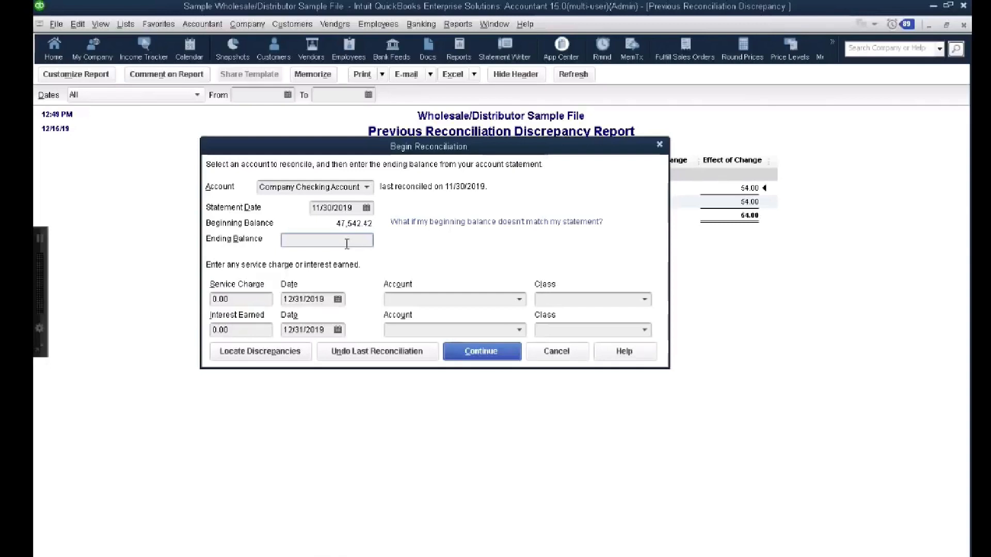
type("0")
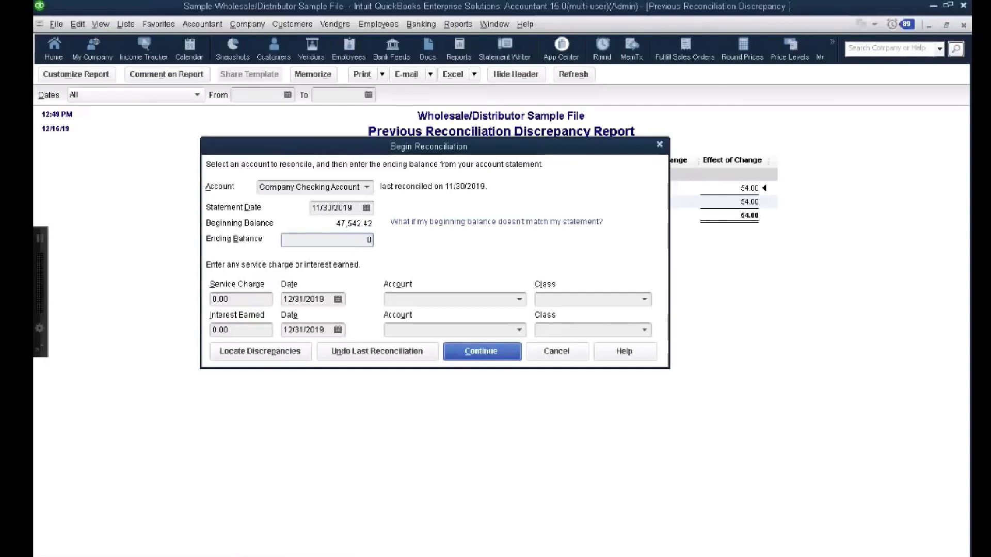
left_click(327, 240)
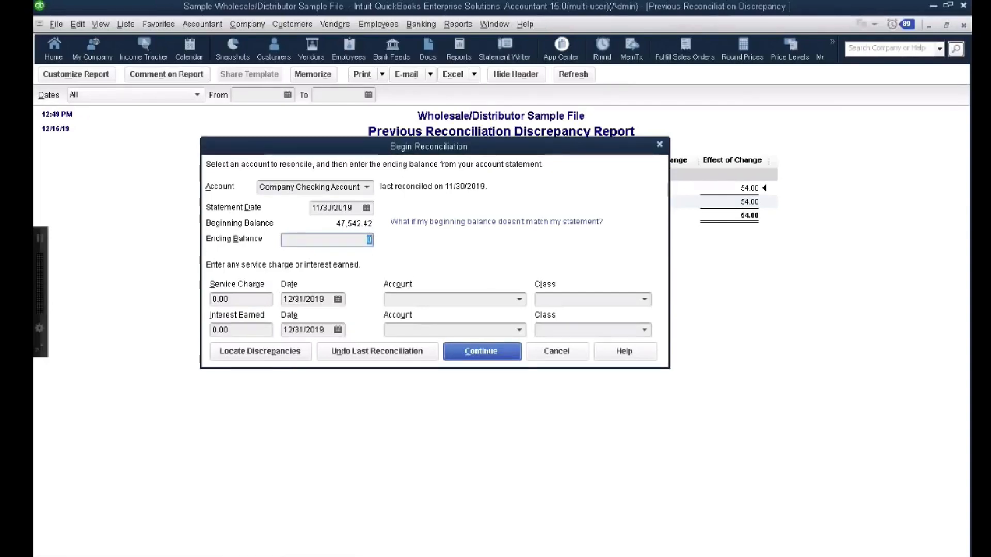
type("4")
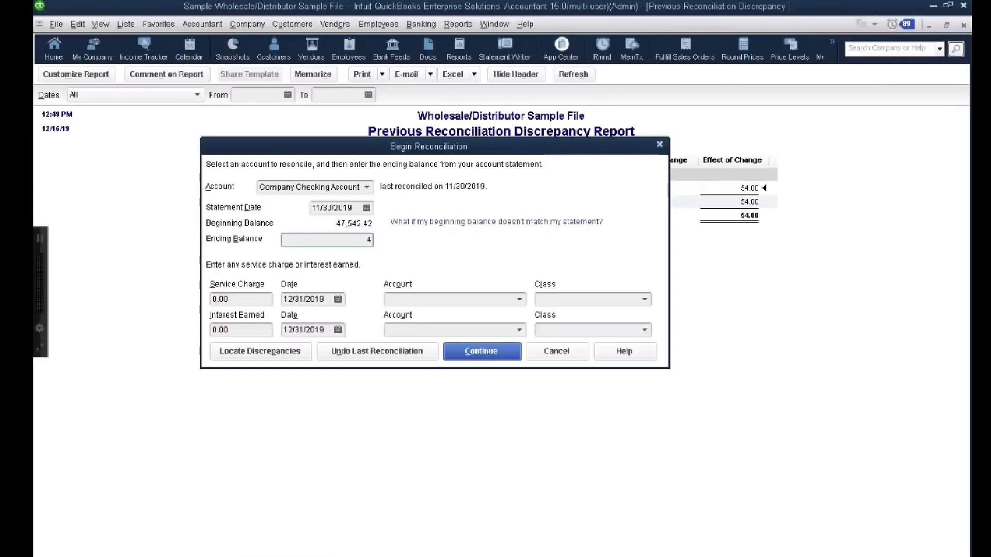
type("7488.42")
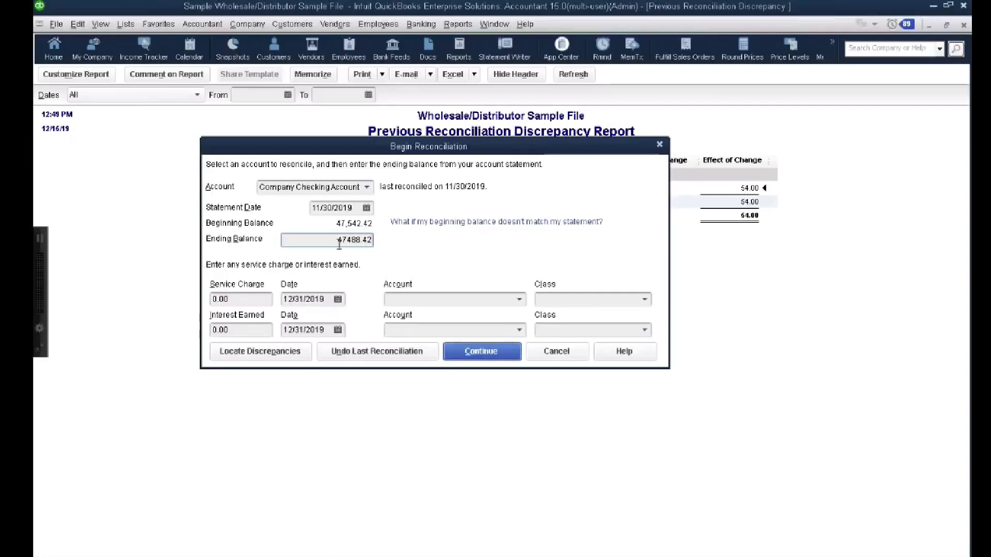
triple_click(327, 239)
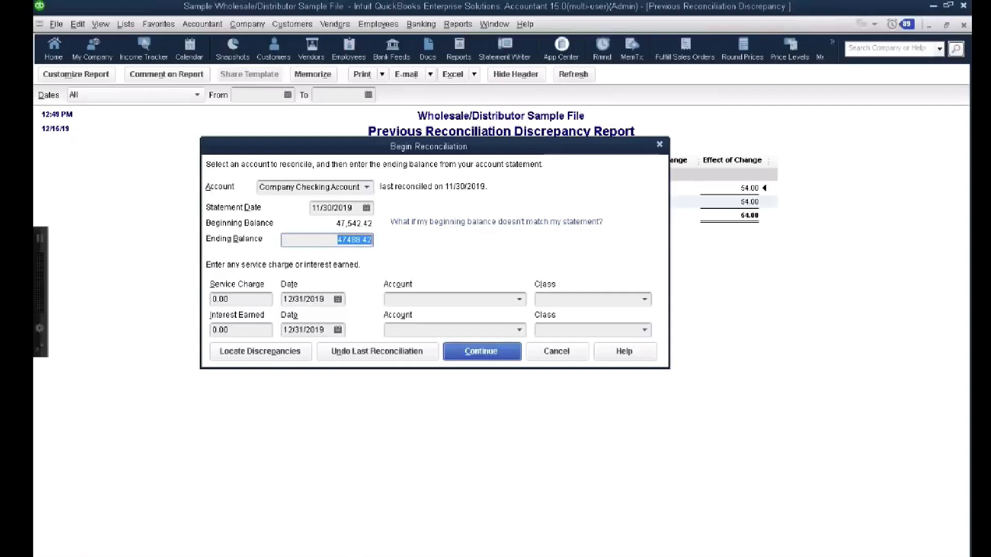
left_click(367, 208)
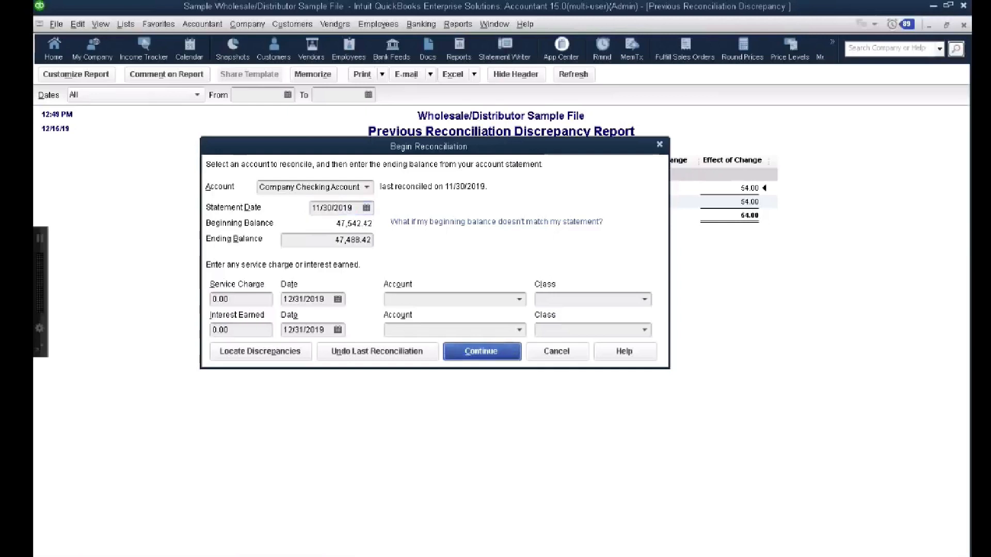
left_click(557, 351)
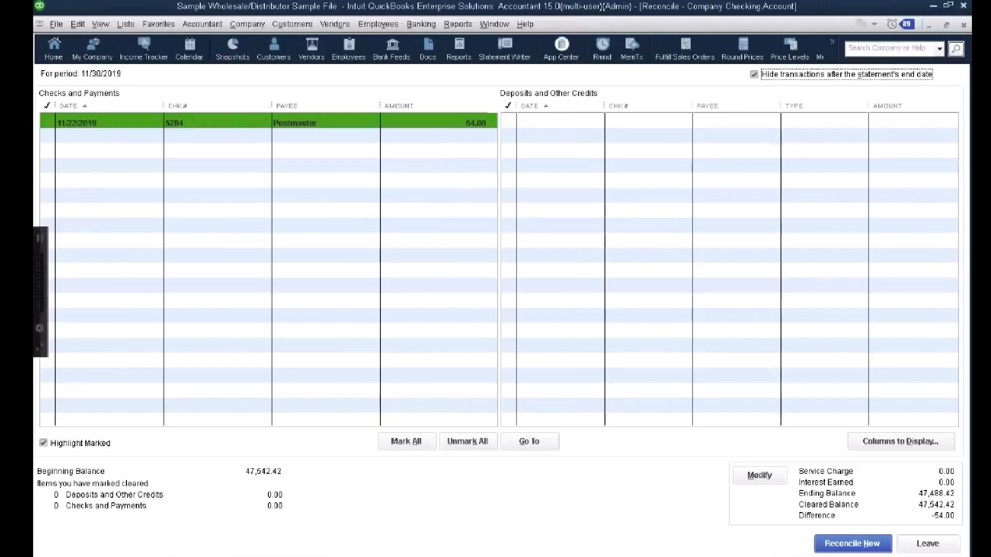
Step: Mark Postmaster check 5284 as cleared in the reconciliation
left_click(47, 122)
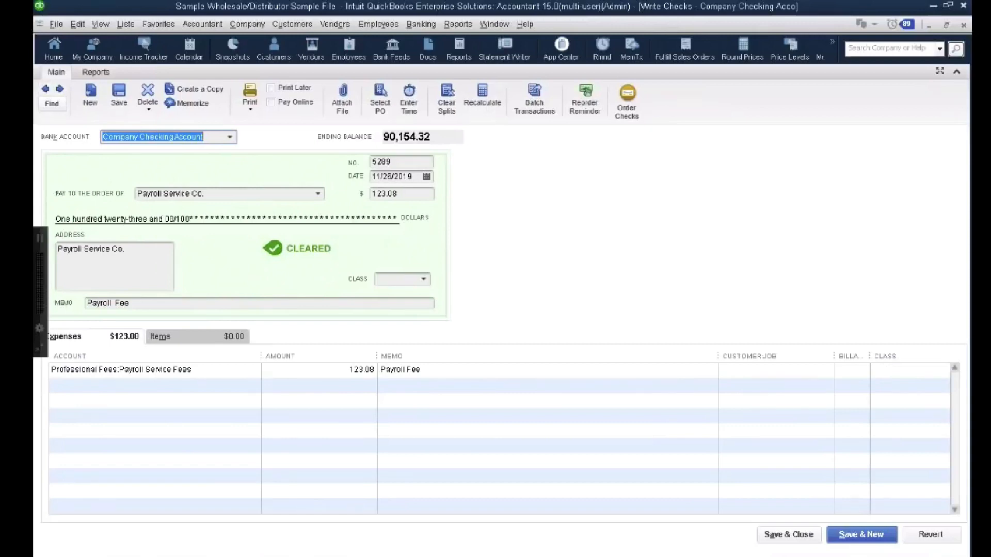
Step: Void Payroll Service Co. check 5289 and save and close it
left_click(146, 99)
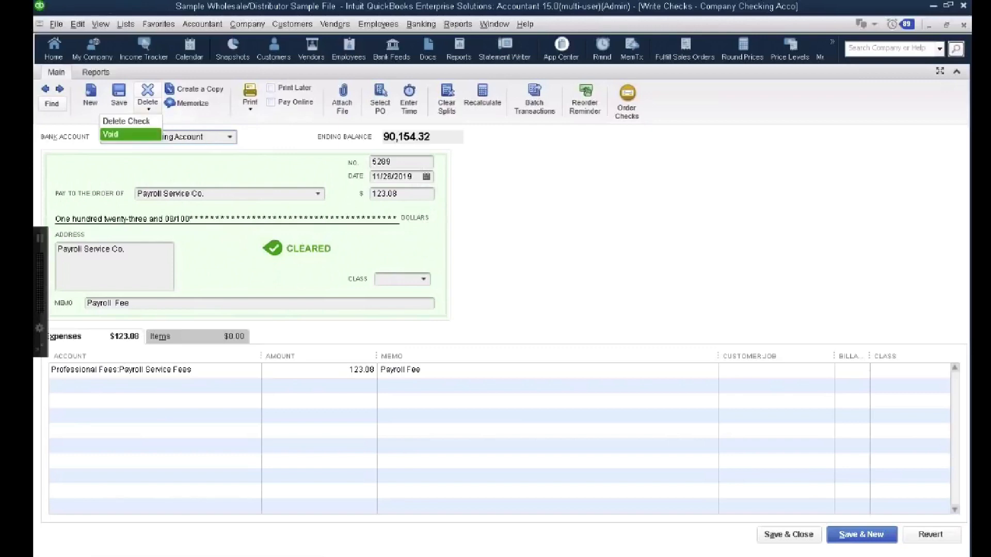
left_click(111, 135)
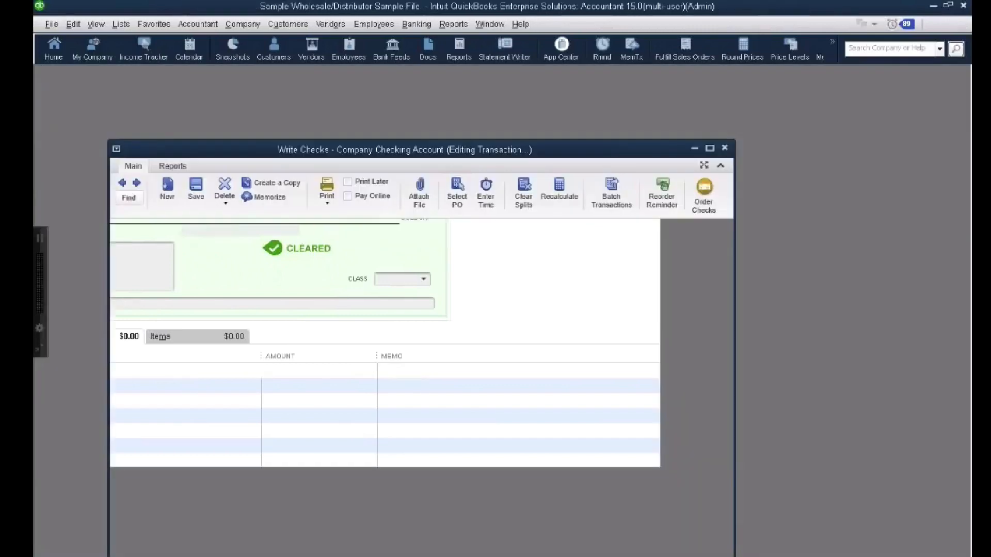
left_click(453, 24)
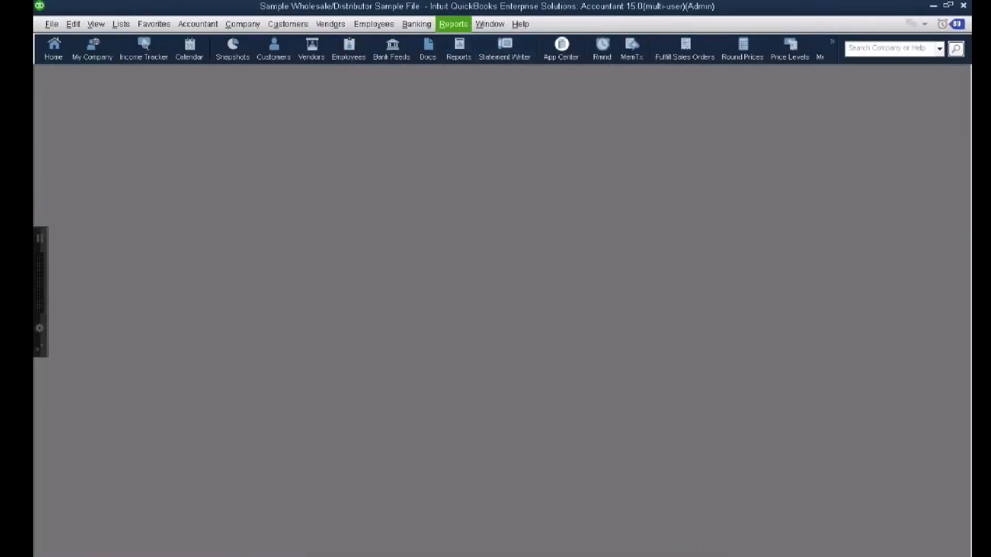
Step: Open the Previous Reconciliation Discrepancy Report via Reconcile's Locate Discrepancies for Company Checking
left_click(415, 25)
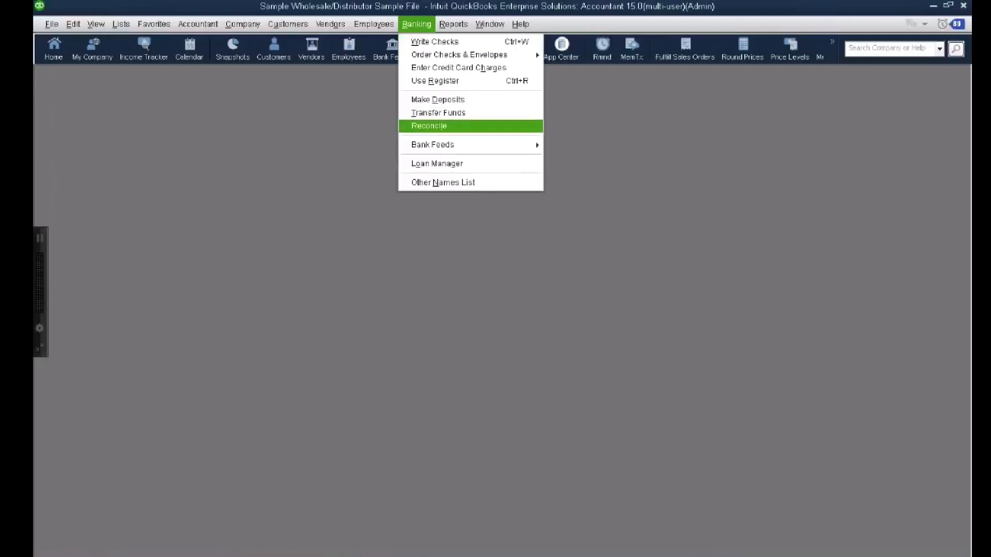
left_click(429, 126)
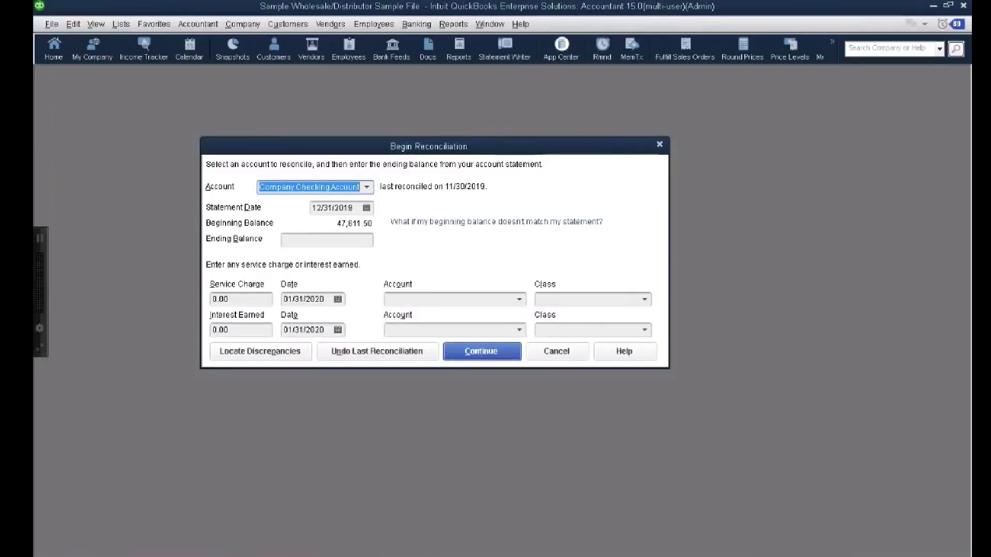
left_click(260, 352)
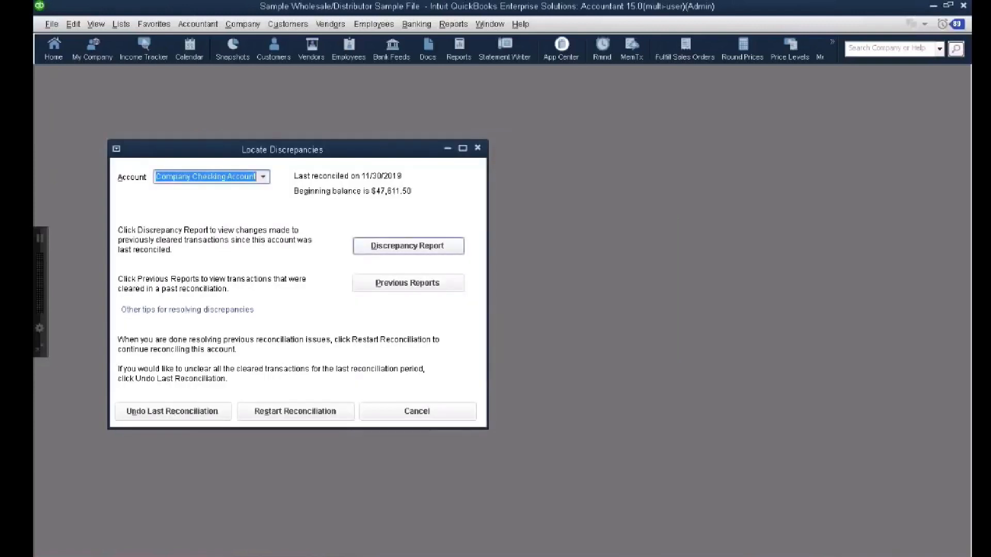
left_click(407, 246)
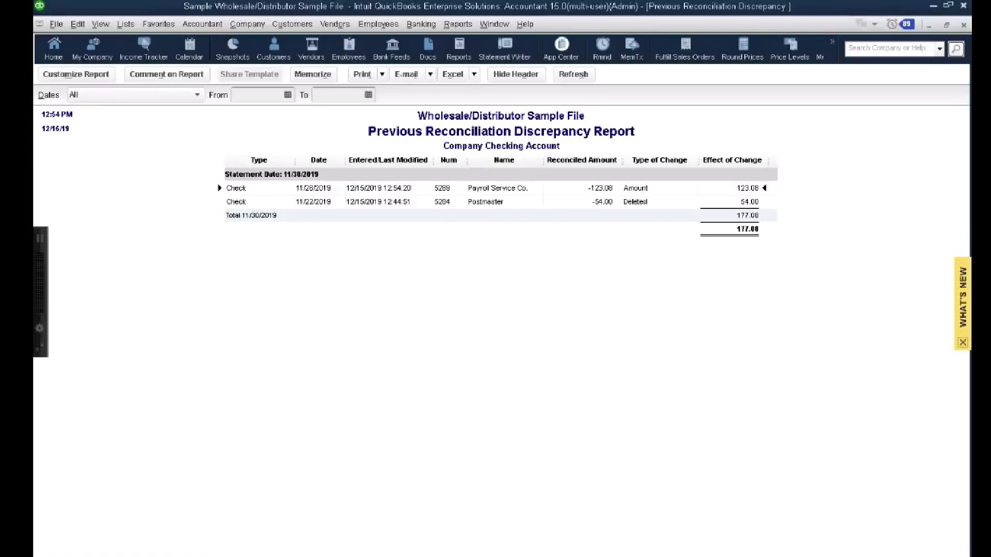
Step: Open Payroll Service Co. check 5289 from the report and enter 123.00 as its amount
double_click(236, 188)
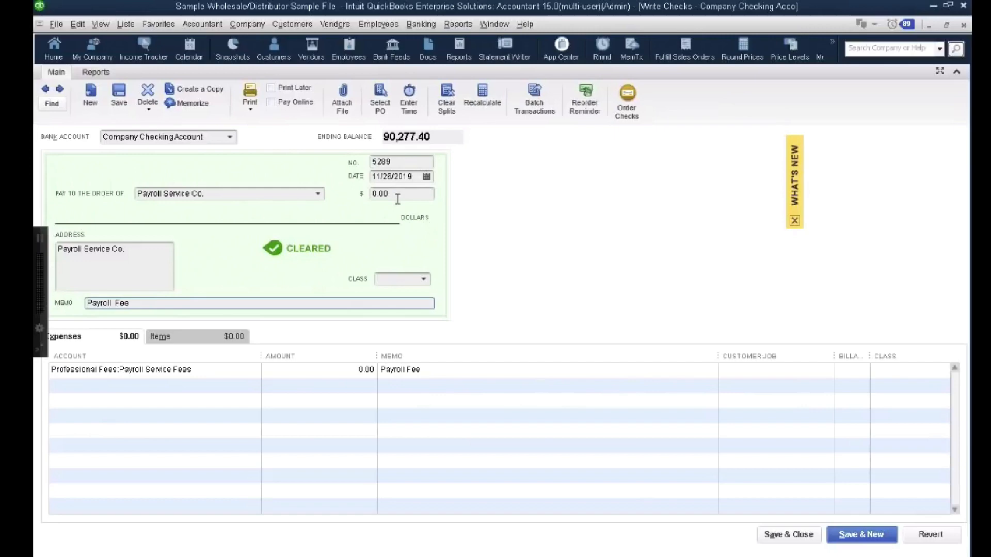
type("123.00")
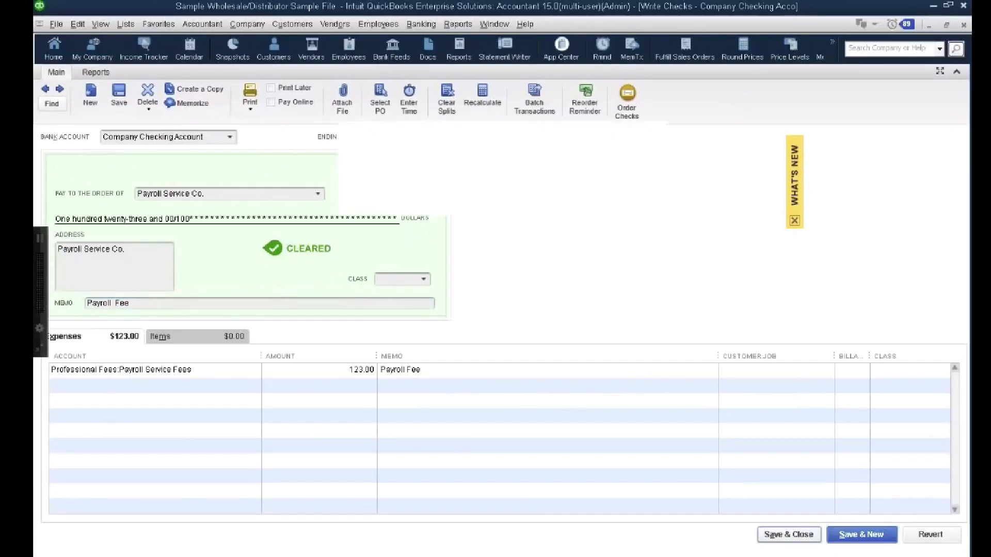